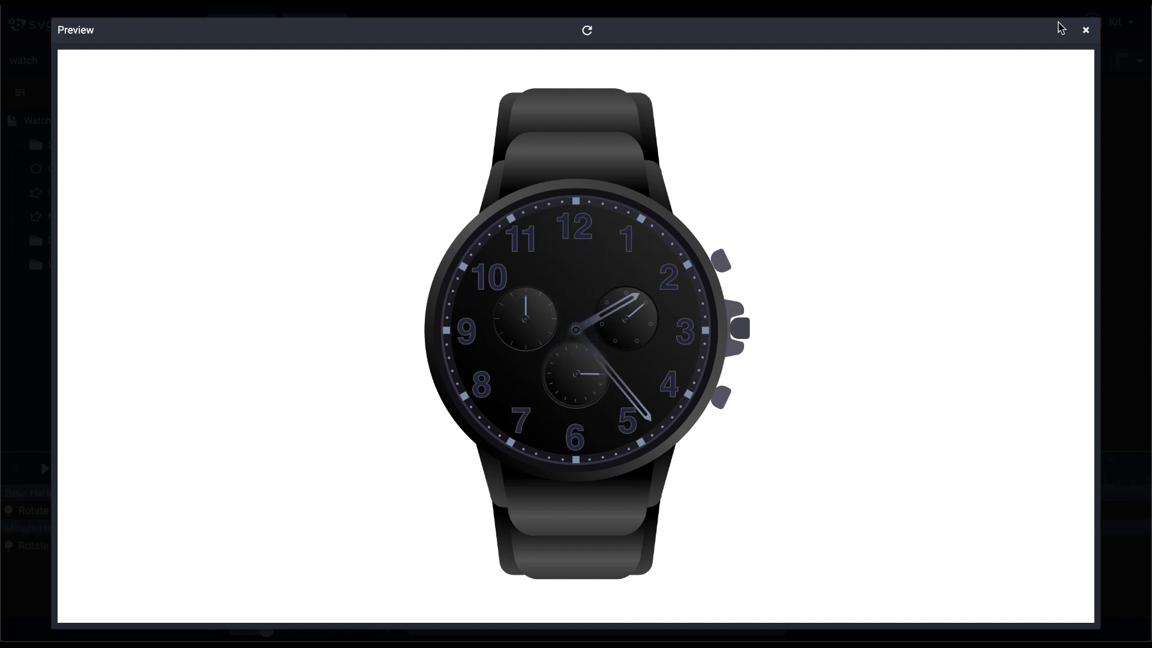
Close the Preview window of the animated watch.
{"action": "left_click", "coordinate": [1085, 30]}
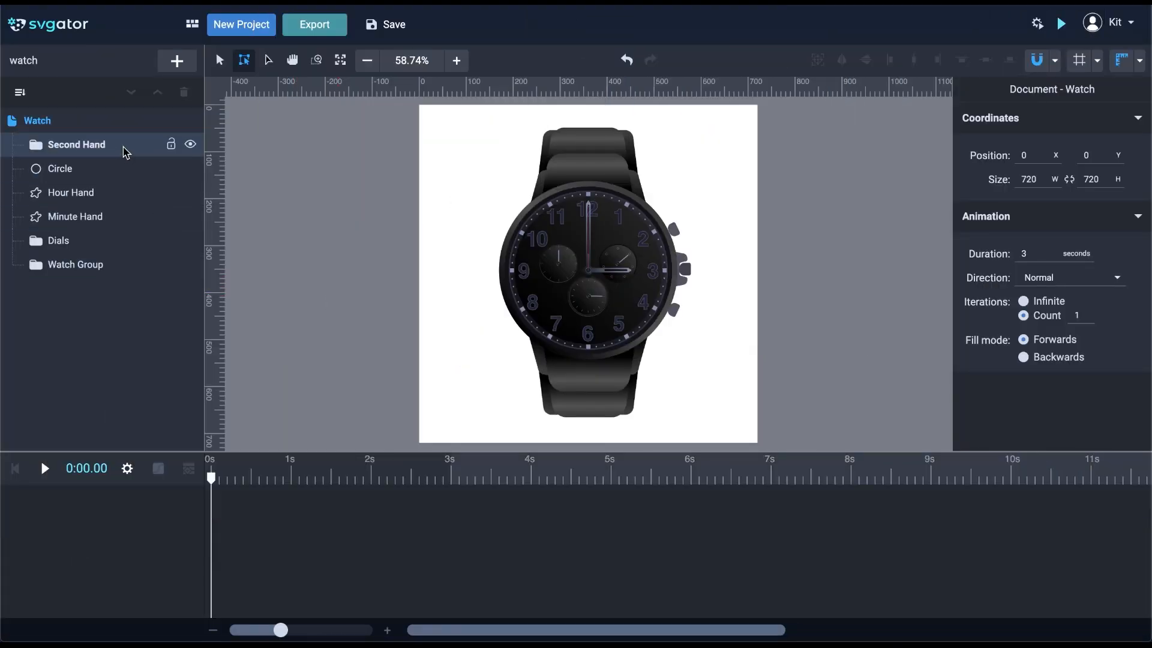
Move the Second Hand group's anchor point to the dial centre, then fit the watch in view.
{"action": "left_click", "coordinate": [76, 144]}
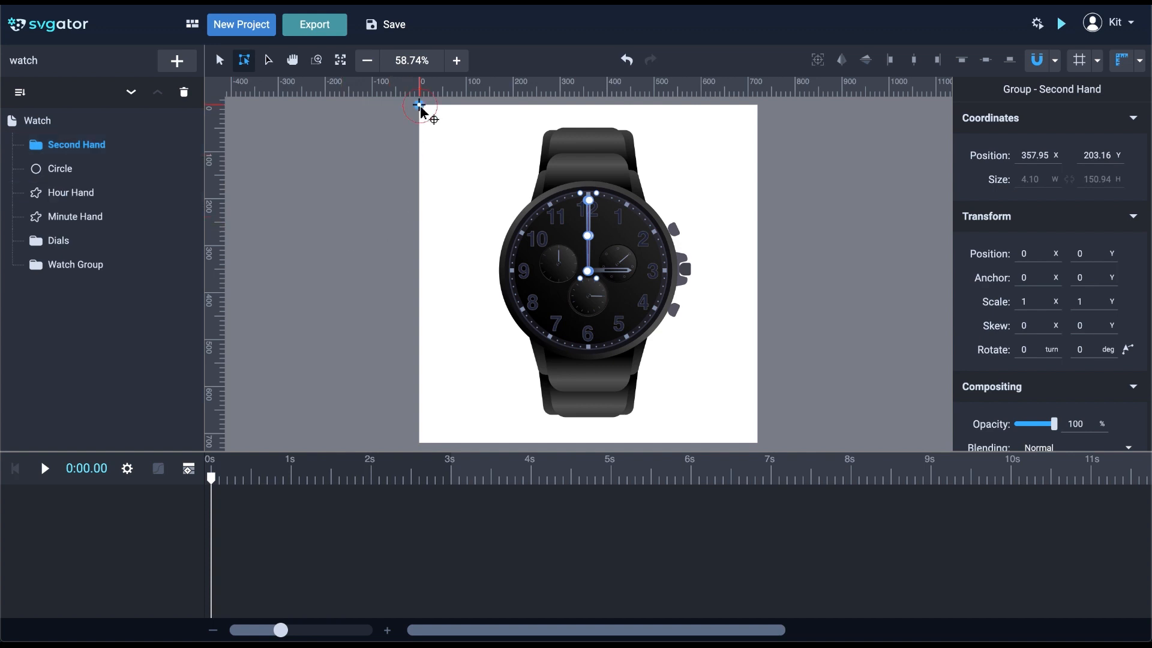
{"action": "left_click_drag", "start_coordinate": [420, 105], "coordinate": [592, 271]}
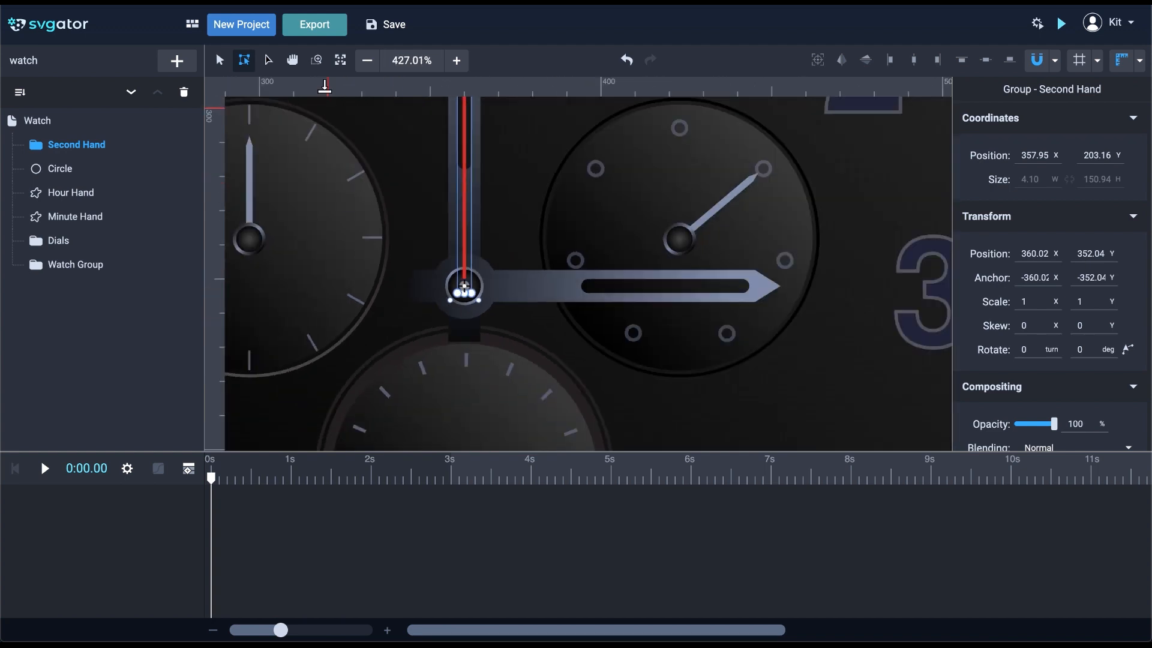
{"action": "left_click", "coordinate": [340, 60]}
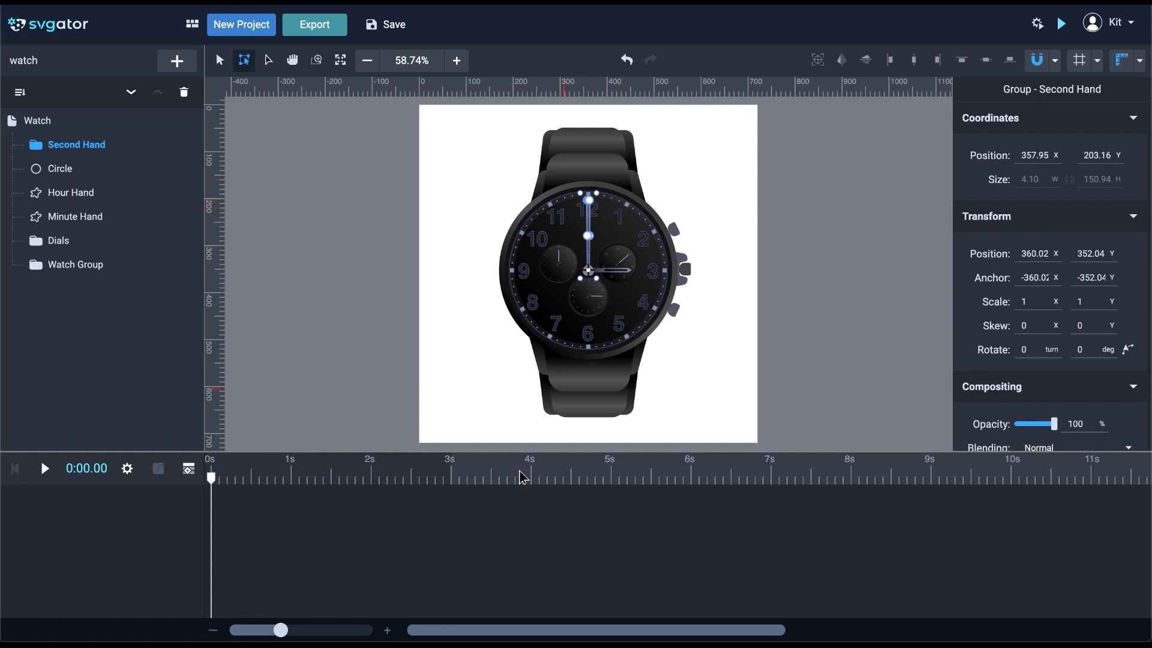
Enter 5 in the animation settings and bring up the Second Hand's animator list.
{"action": "left_click", "coordinate": [127, 468]}
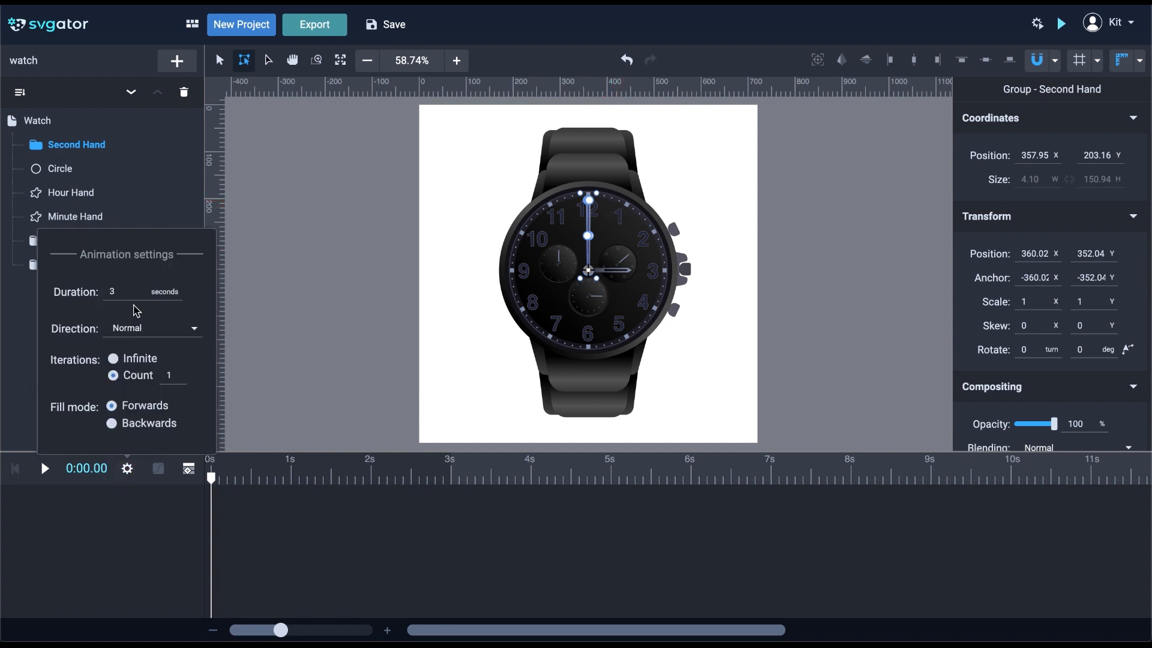
{"action": "type", "text": "5"}
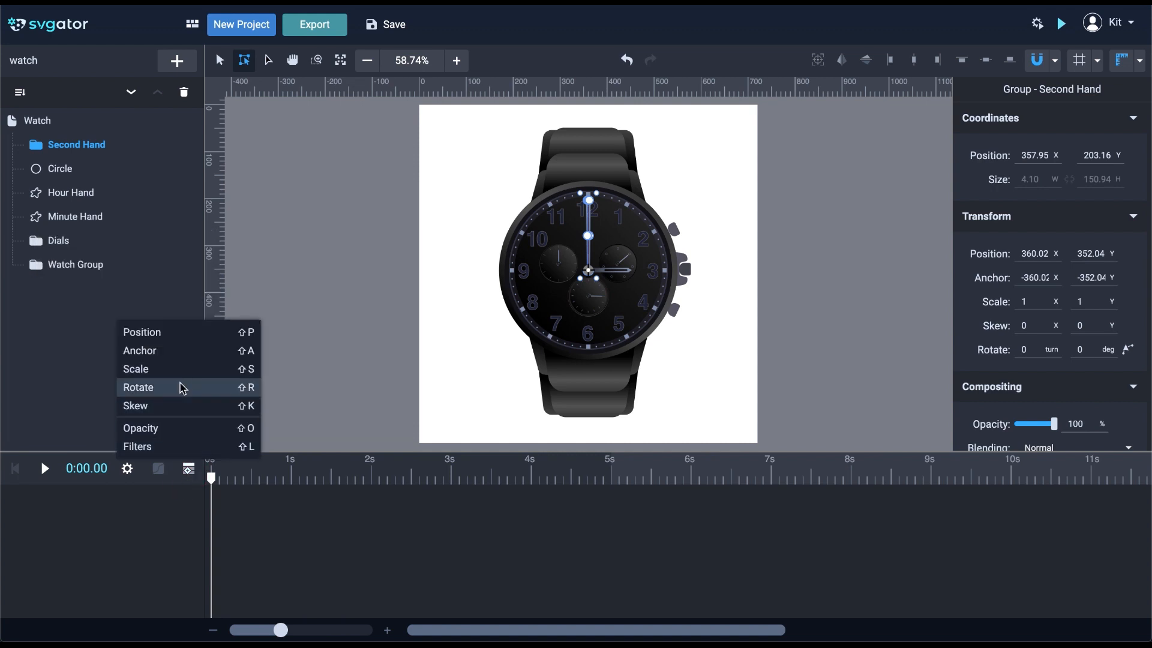
Add a Rotate animator turning the second hand about 30° by 5 seconds, then rewind to 0.
{"action": "left_click", "coordinate": [138, 387]}
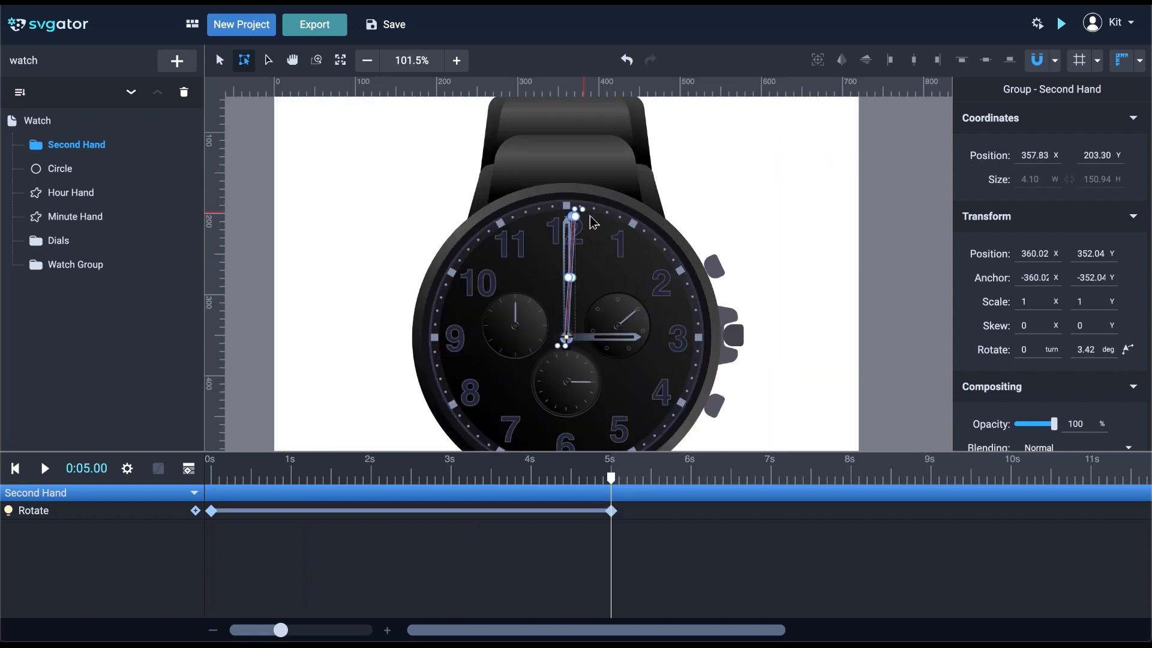
{"action": "left_click_drag", "start_coordinate": [572, 213], "coordinate": [621, 226]}
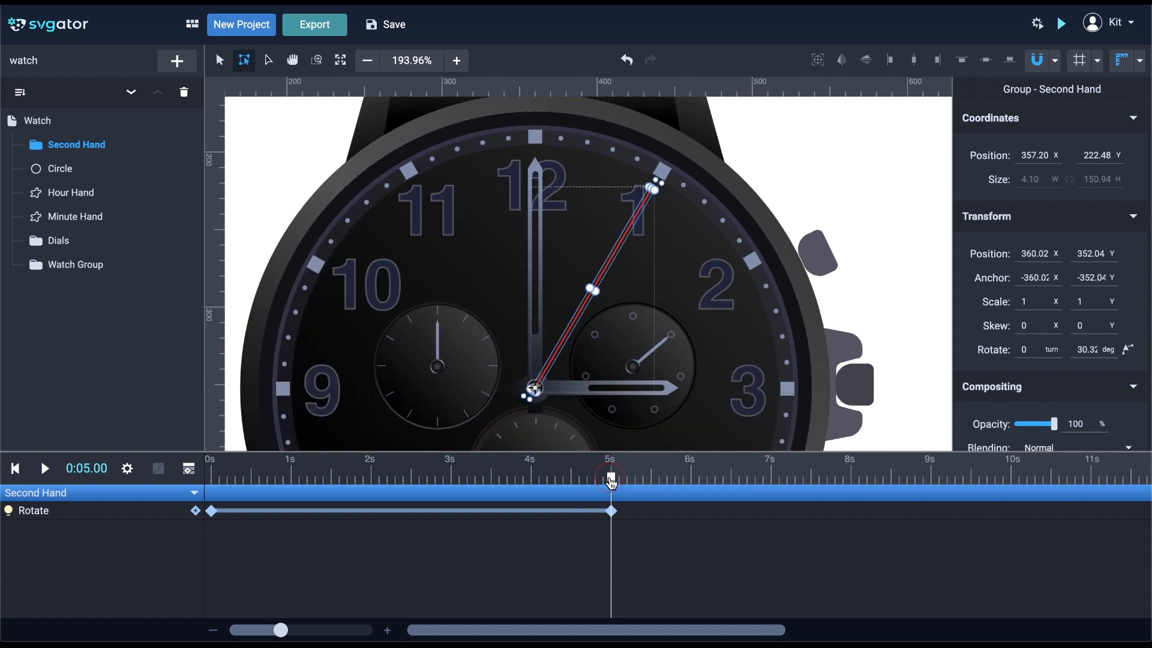
{"action": "left_click_drag", "start_coordinate": [609, 477], "coordinate": [588, 477]}
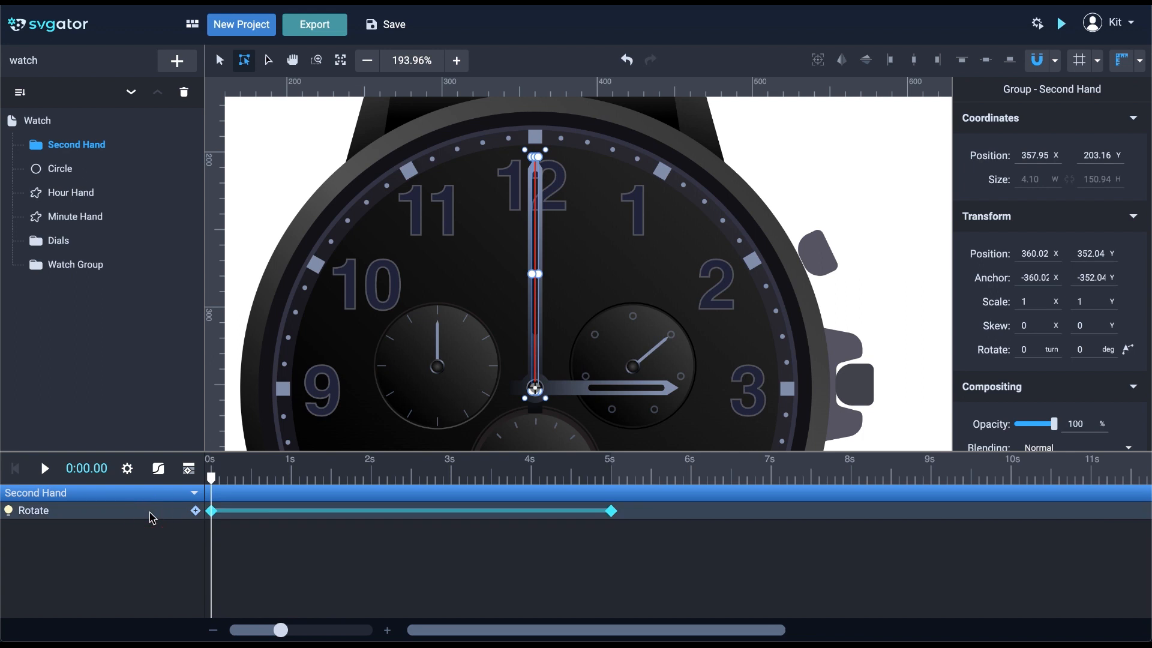
Give the rotation Step Start easing, then play and pause the animation.
{"action": "left_click", "coordinate": [158, 468]}
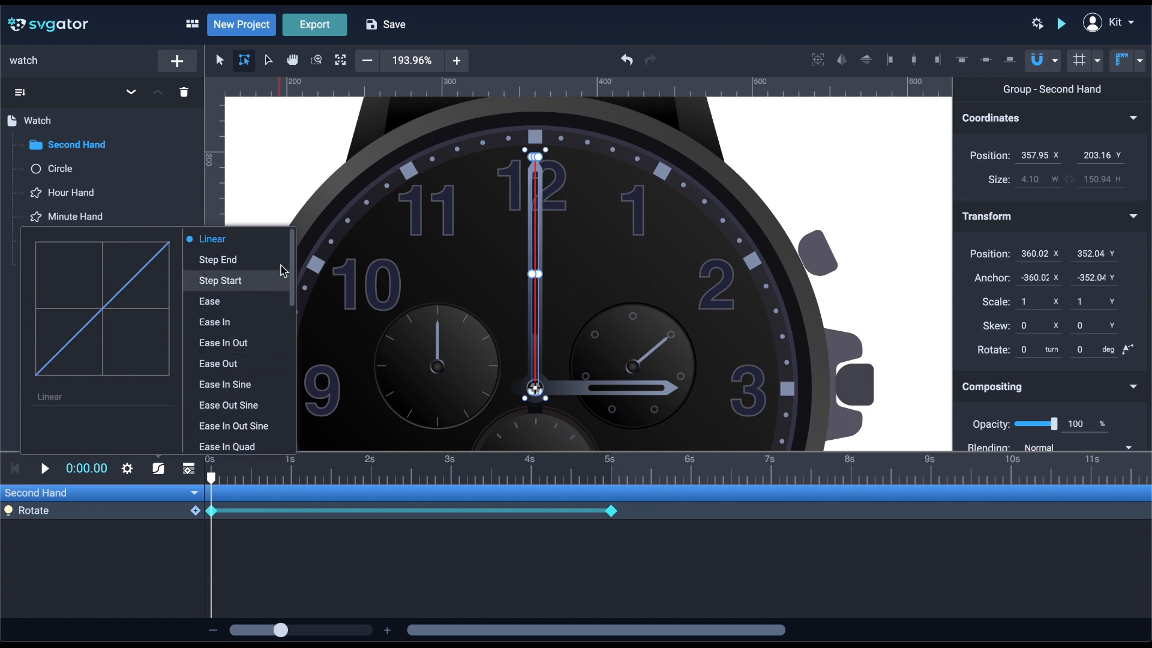
{"action": "mouse_move", "coordinate": [273, 282]}
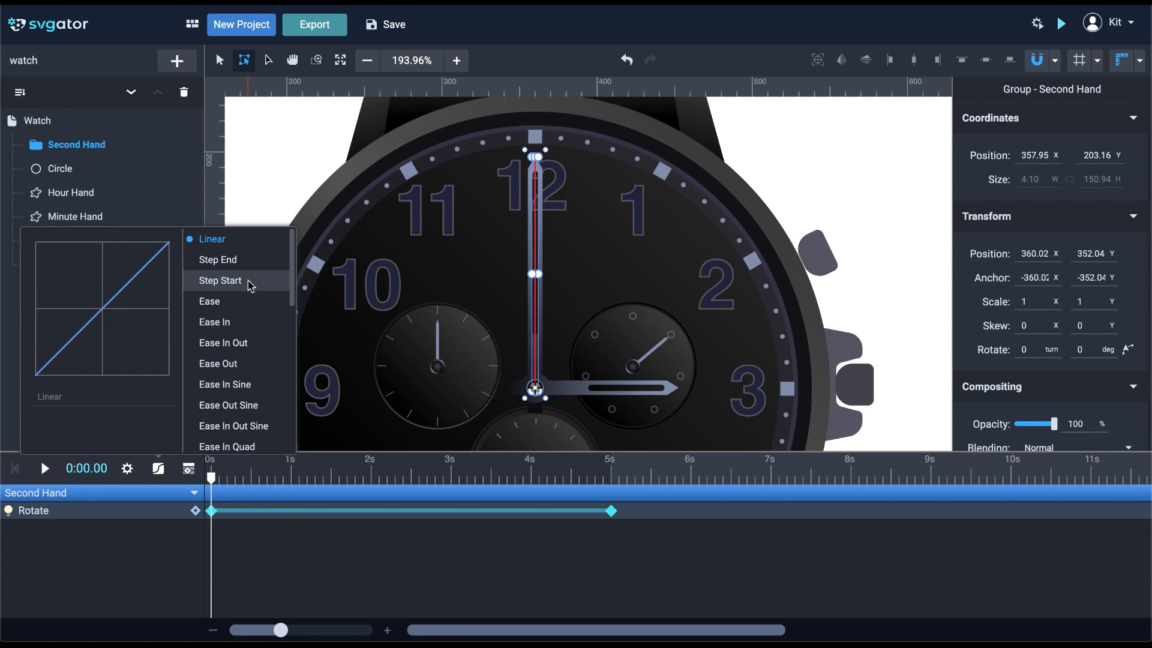
{"action": "left_click", "coordinate": [219, 281]}
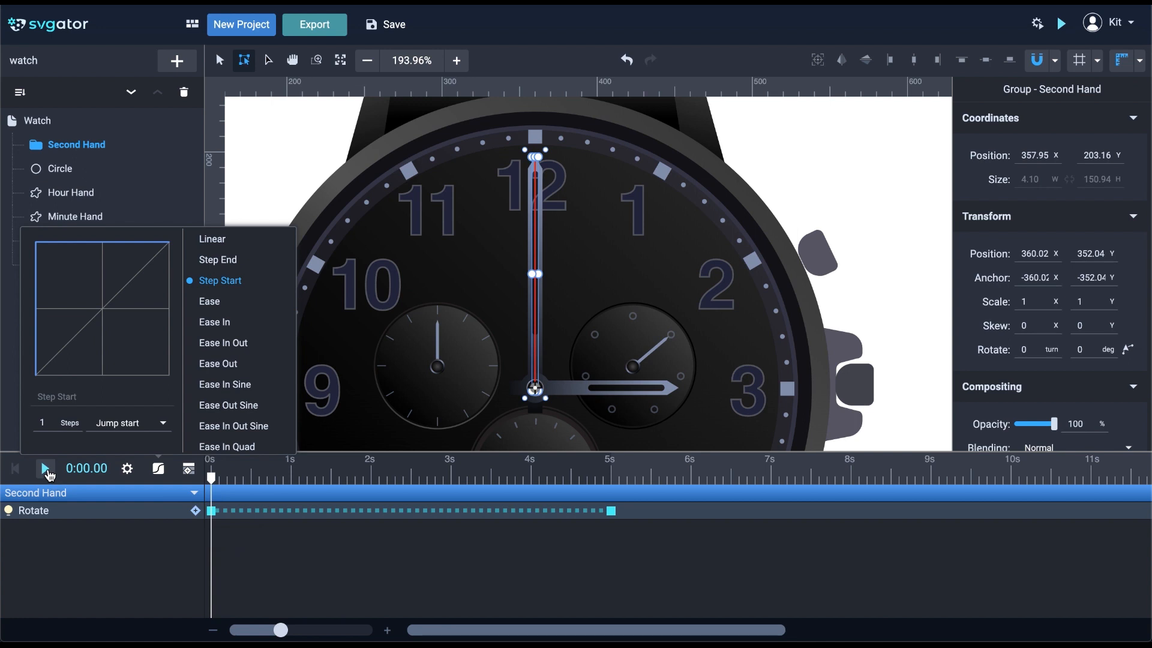
{"action": "left_click", "coordinate": [45, 468]}
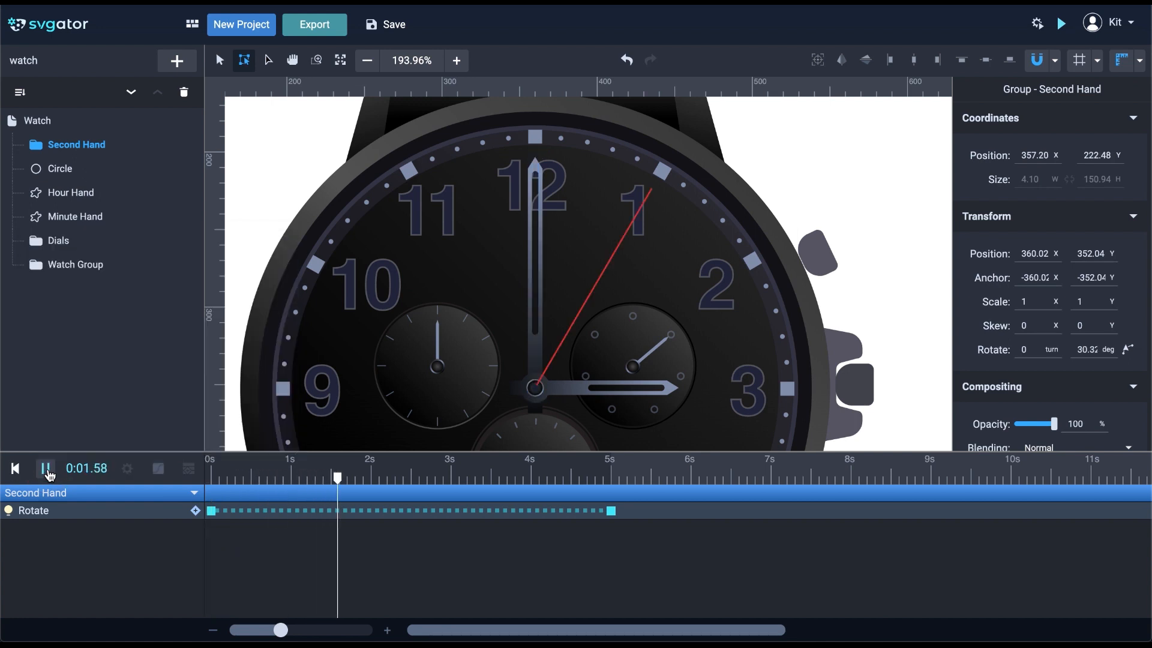
{"action": "left_click", "coordinate": [46, 468]}
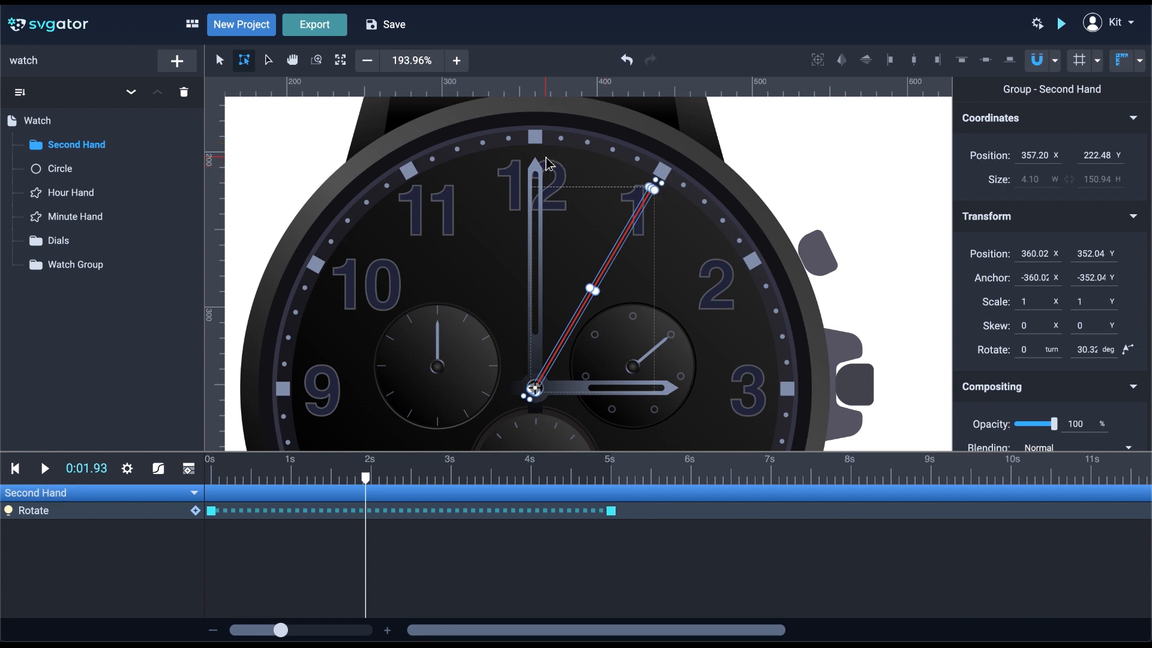
{"action": "mouse_move", "coordinate": [387, 561]}
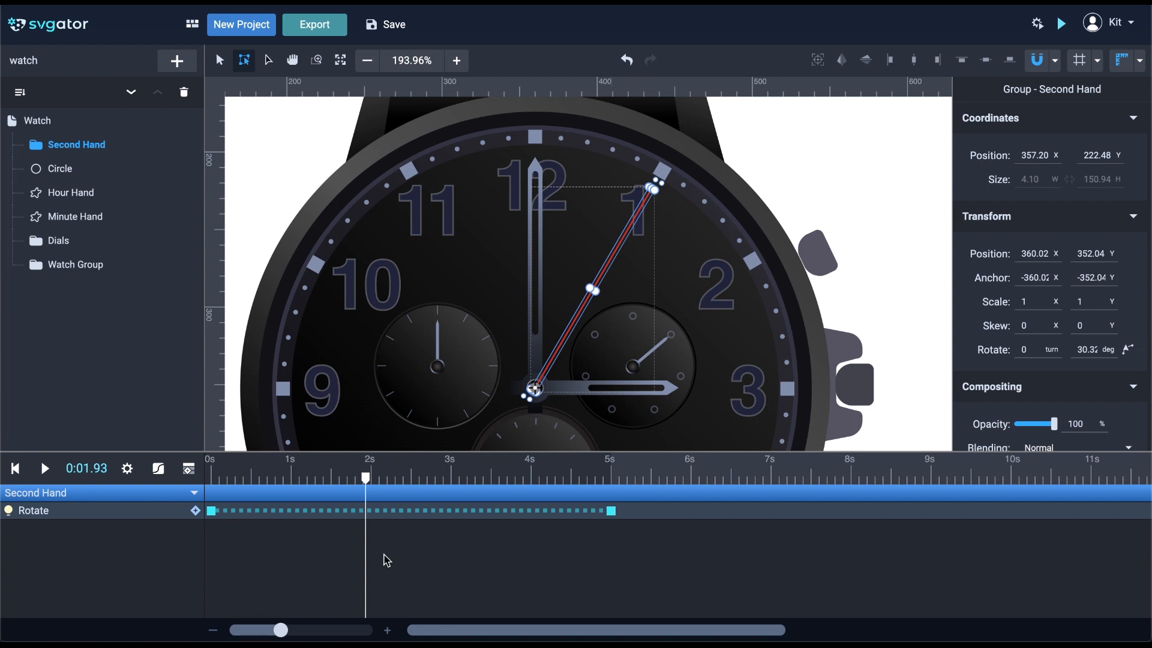
{"action": "left_click", "coordinate": [159, 467]}
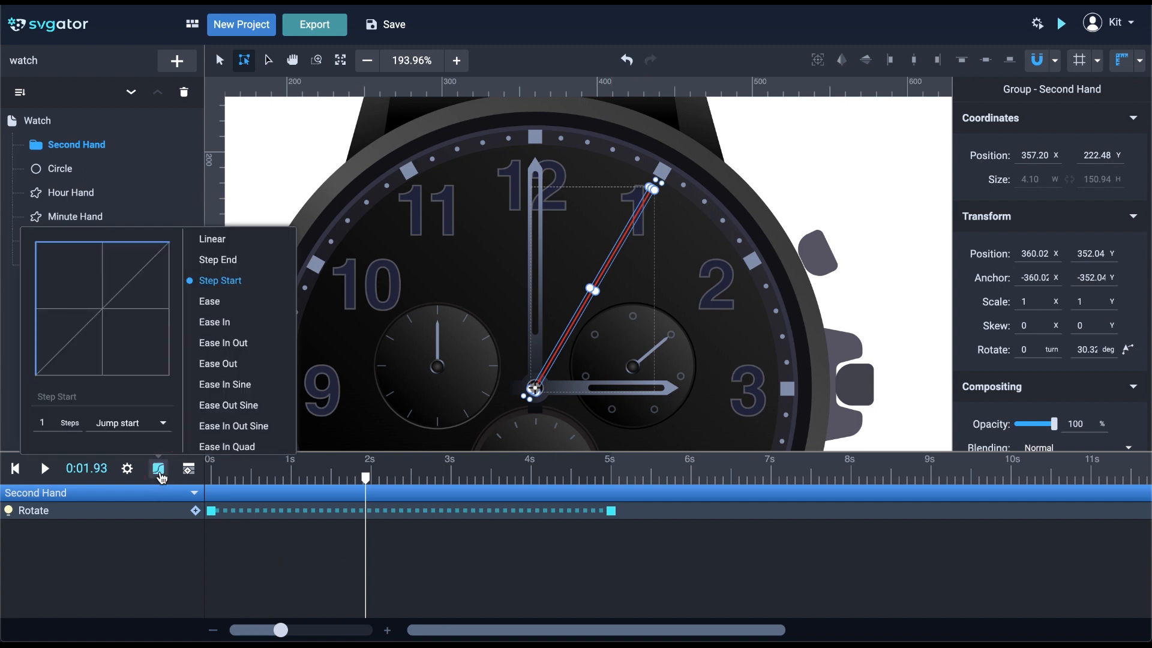
{"action": "left_click", "coordinate": [218, 260]}
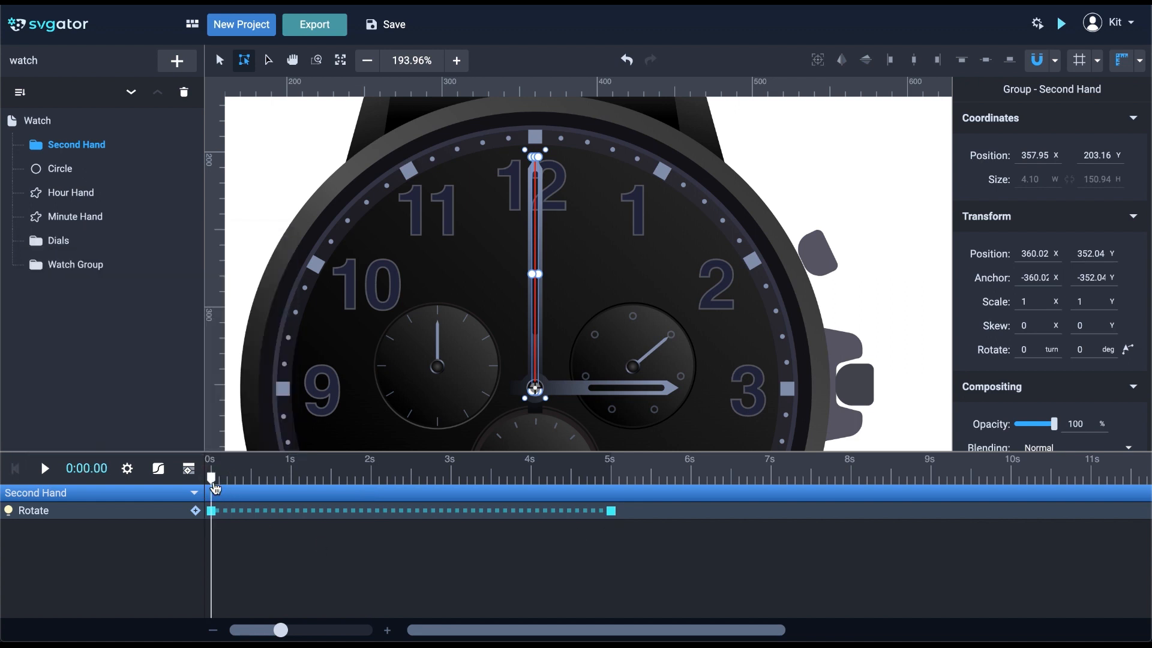
{"action": "left_click", "coordinate": [43, 468]}
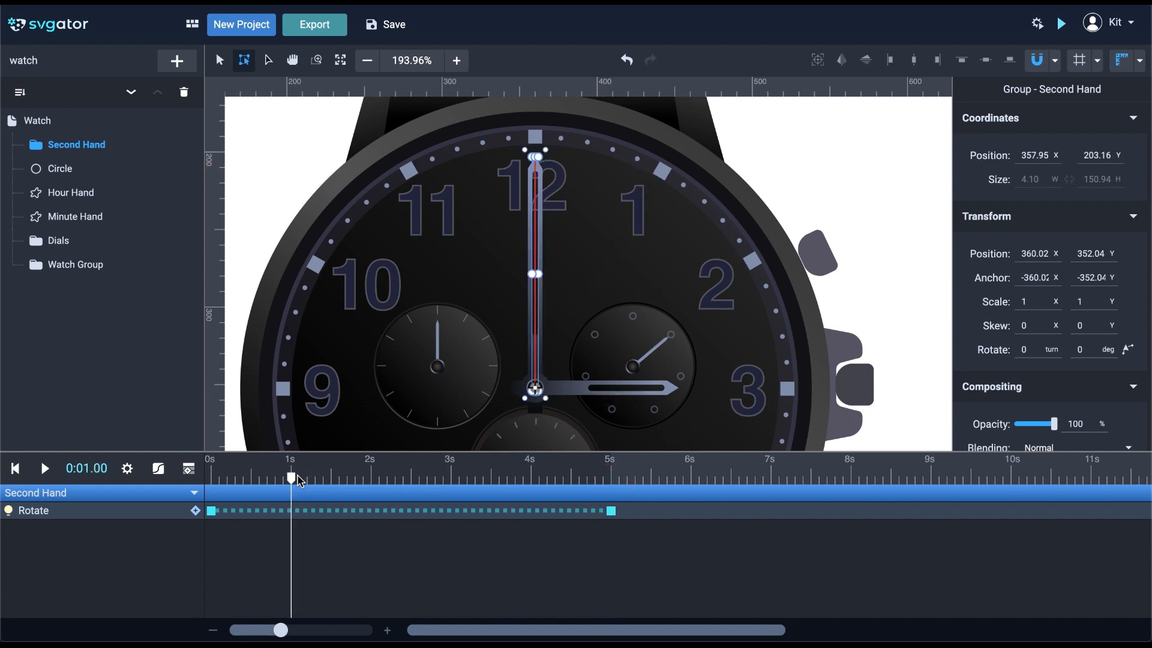
{"action": "mouse_move", "coordinate": [376, 527]}
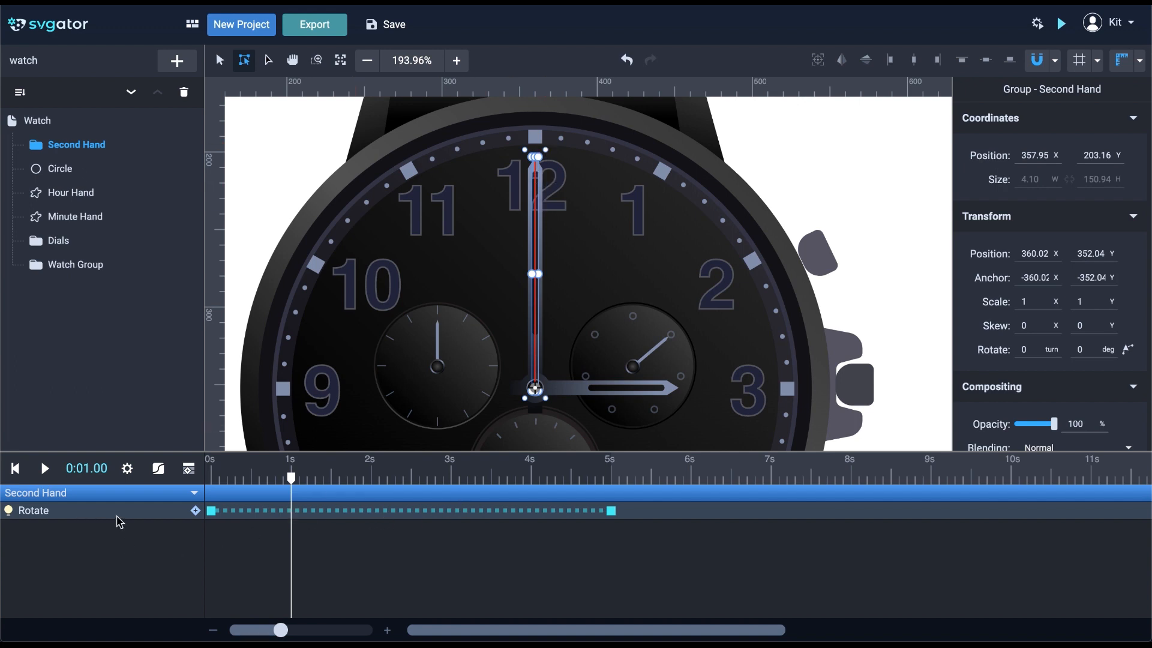
Give the rotation Step End easing with 5 steps and return to the start.
{"action": "left_click", "coordinate": [158, 468]}
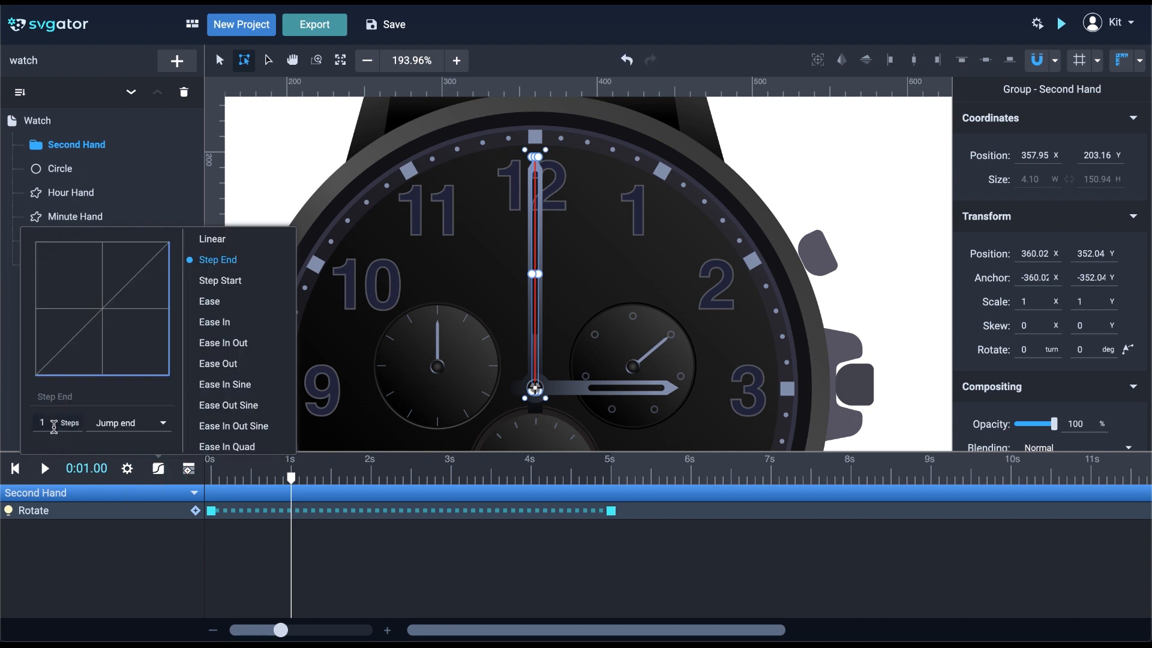
{"action": "mouse_move", "coordinate": [42, 391]}
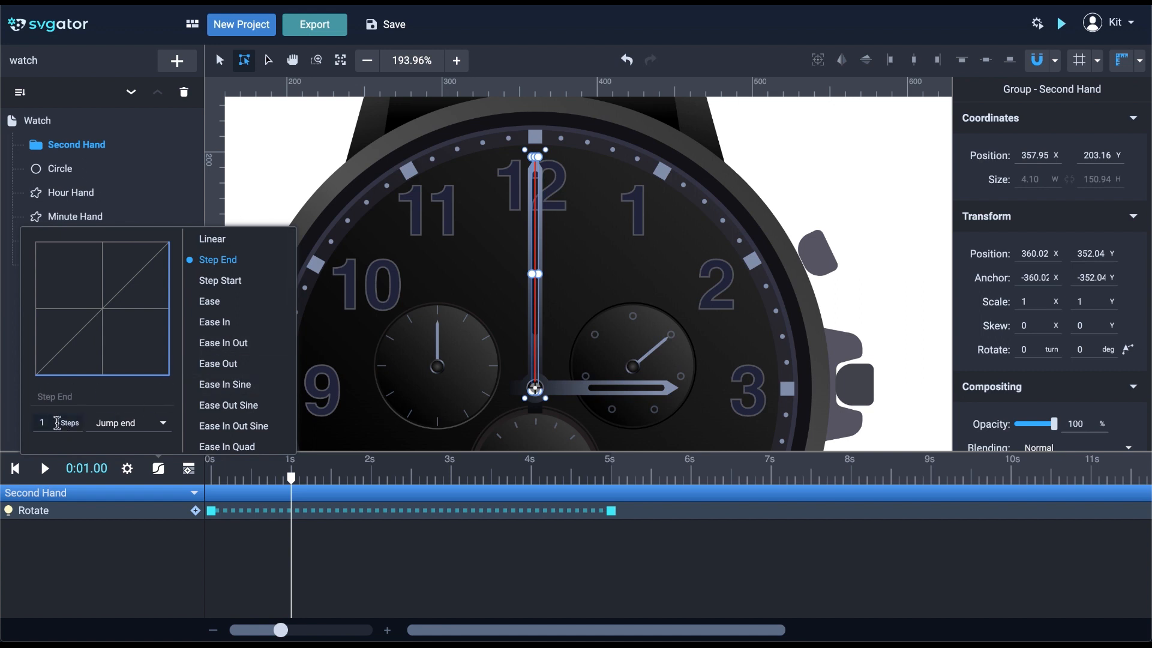
{"action": "left_click", "coordinate": [52, 422]}
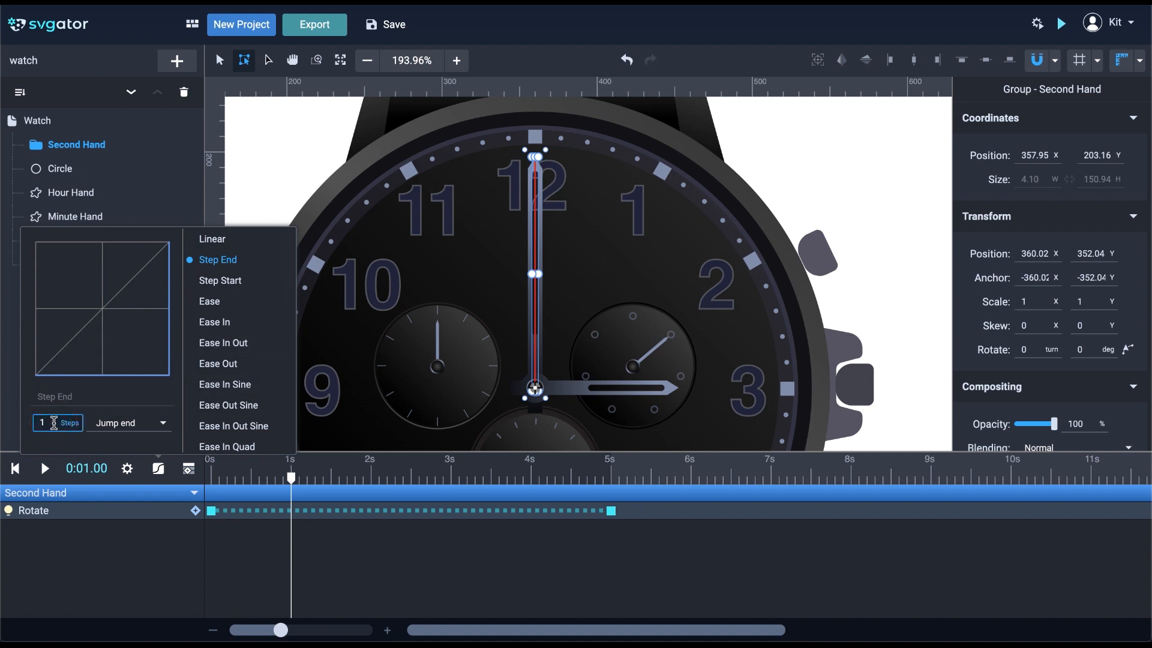
{"action": "type", "text": "5"}
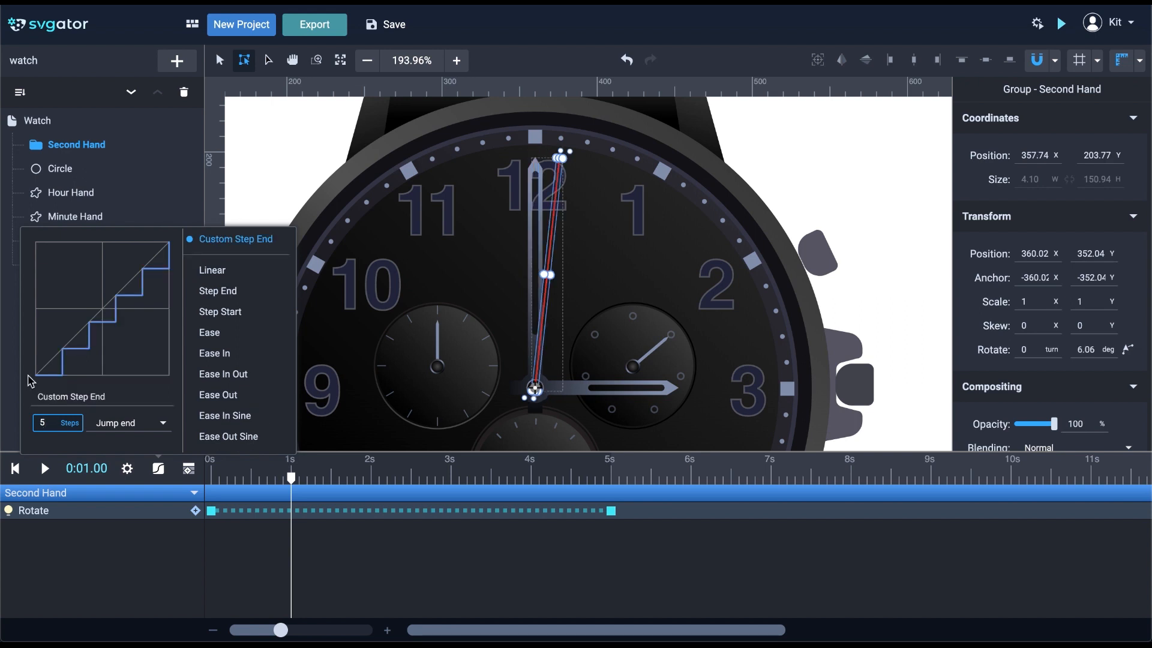
{"action": "mouse_move", "coordinate": [117, 386]}
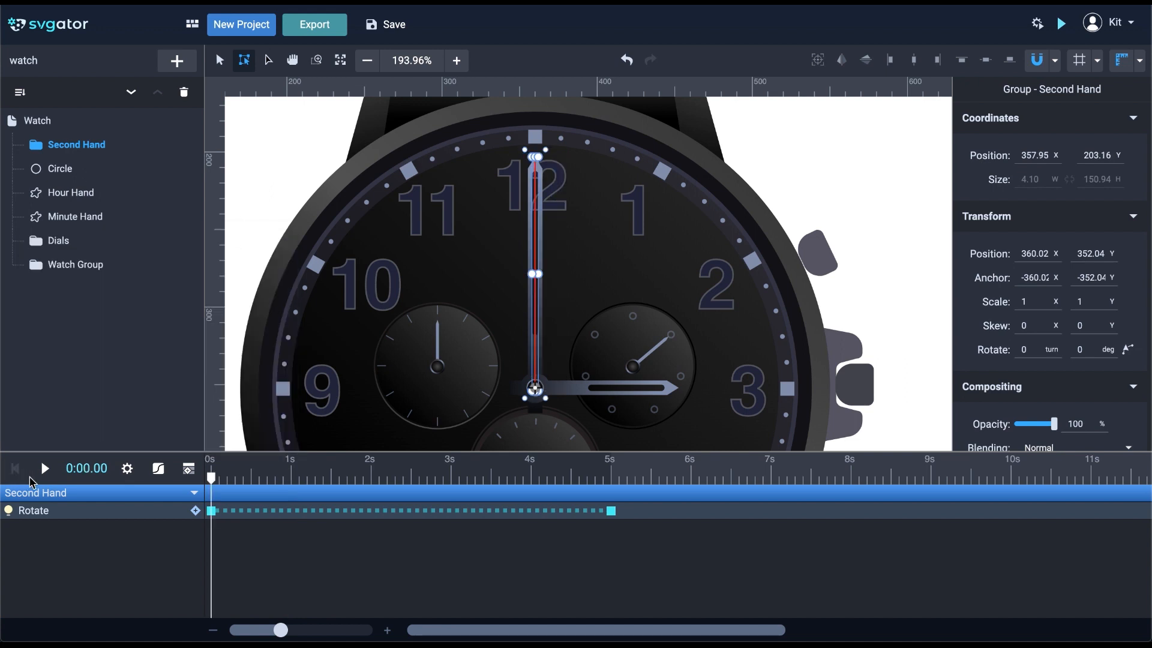
{"action": "left_click", "coordinate": [43, 468]}
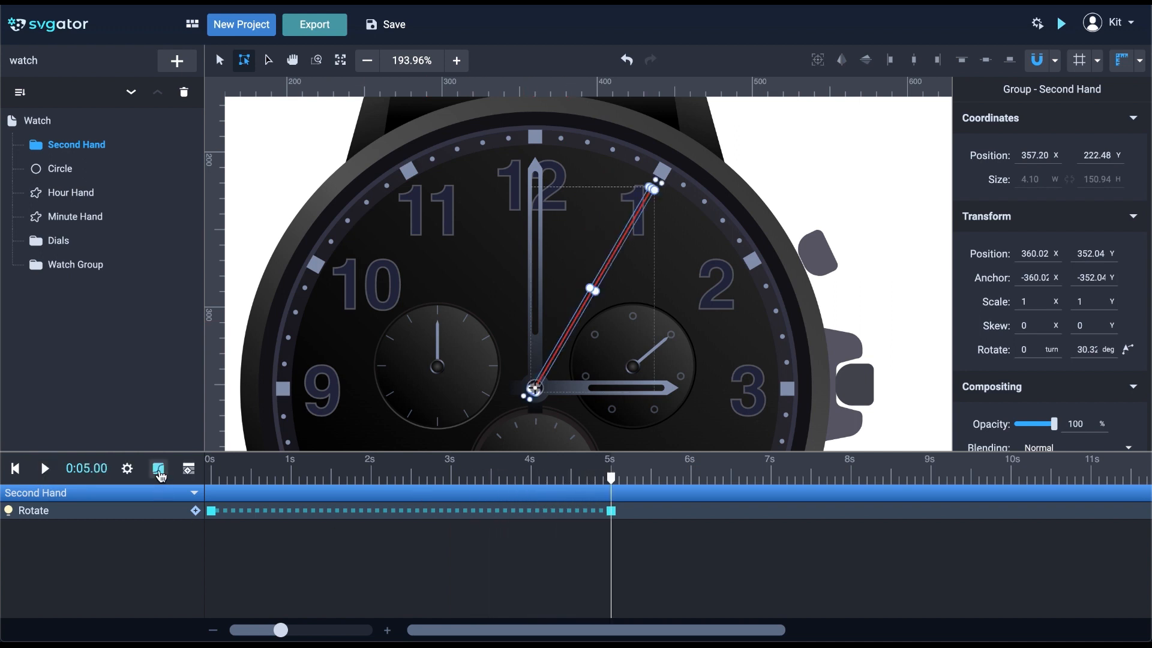
Switch the rotation easing to Step Start with 5 steps.
{"action": "left_click", "coordinate": [158, 468]}
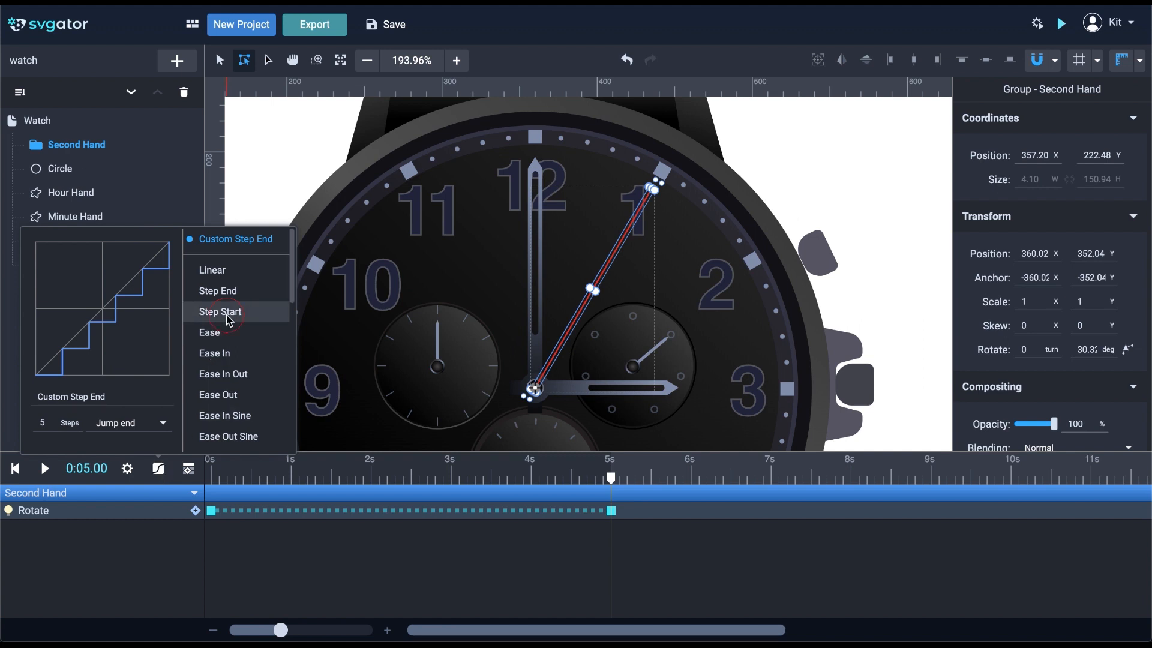
{"action": "left_click", "coordinate": [218, 311]}
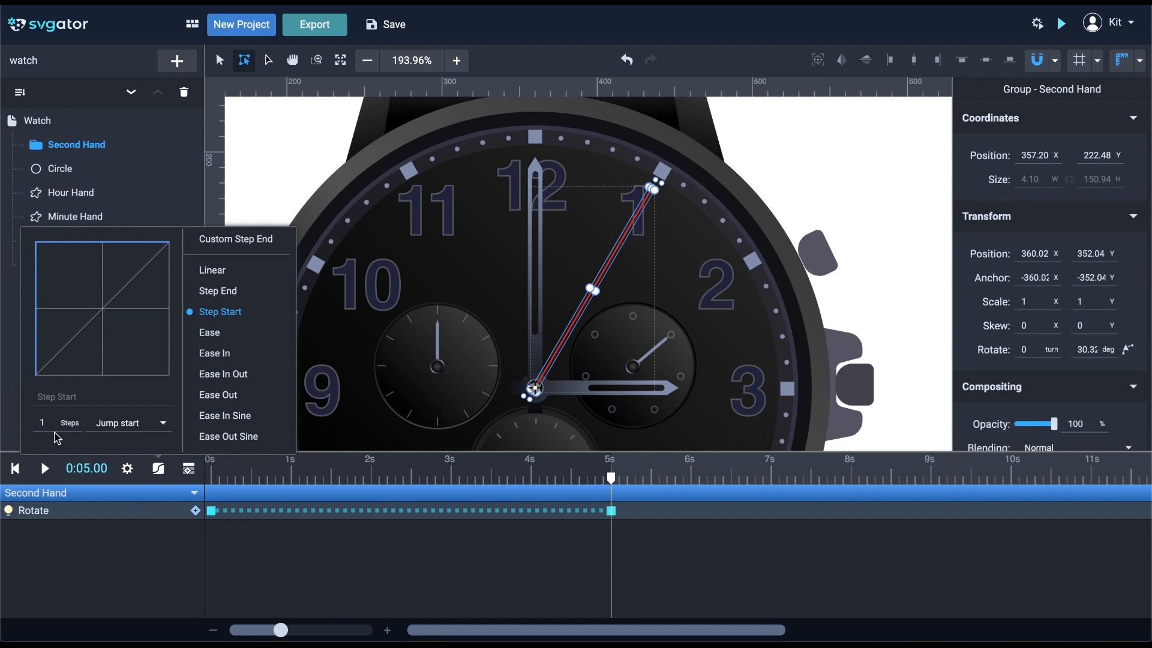
{"action": "type", "text": "5"}
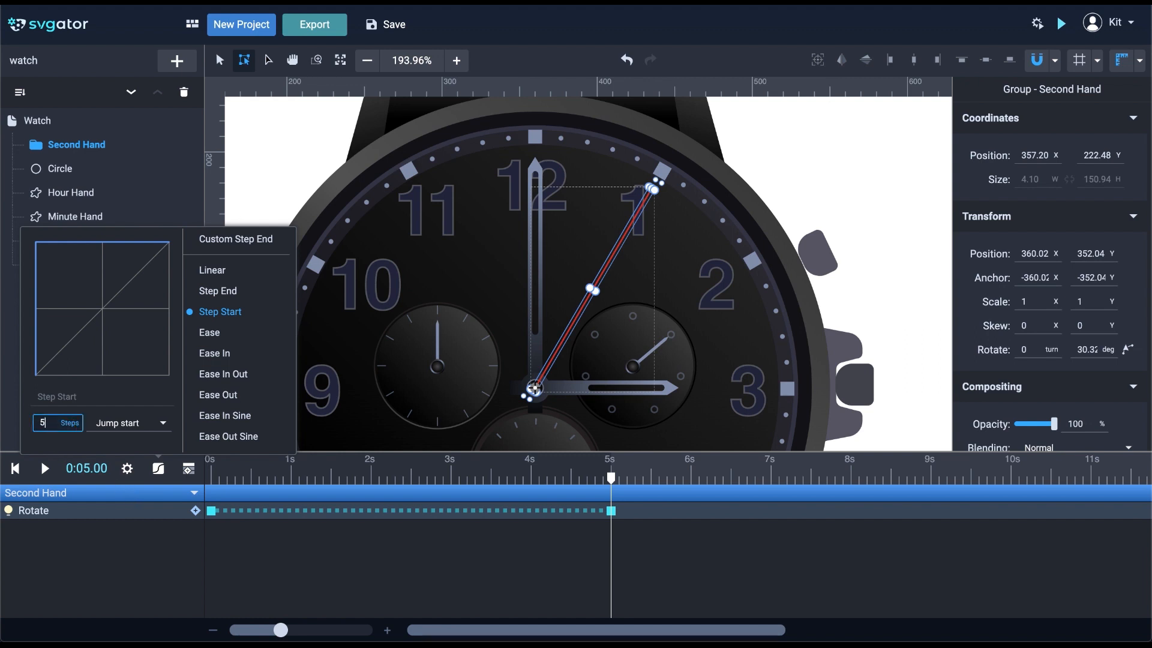
{"action": "left_click", "coordinate": [237, 259]}
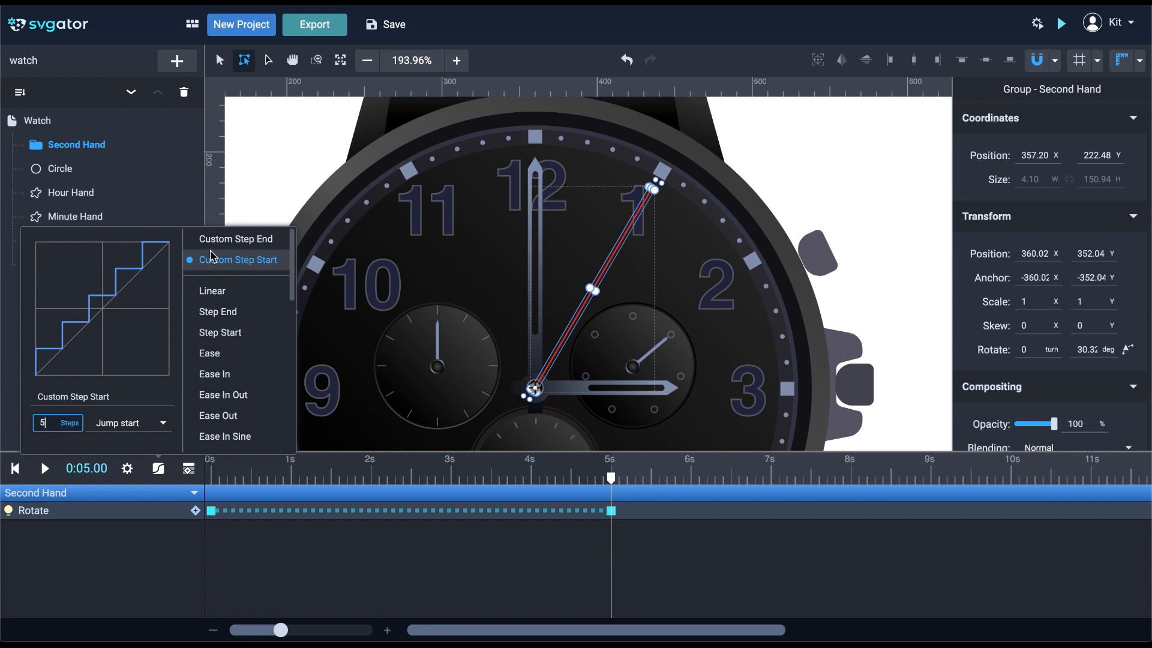
{"action": "left_click", "coordinate": [235, 239]}
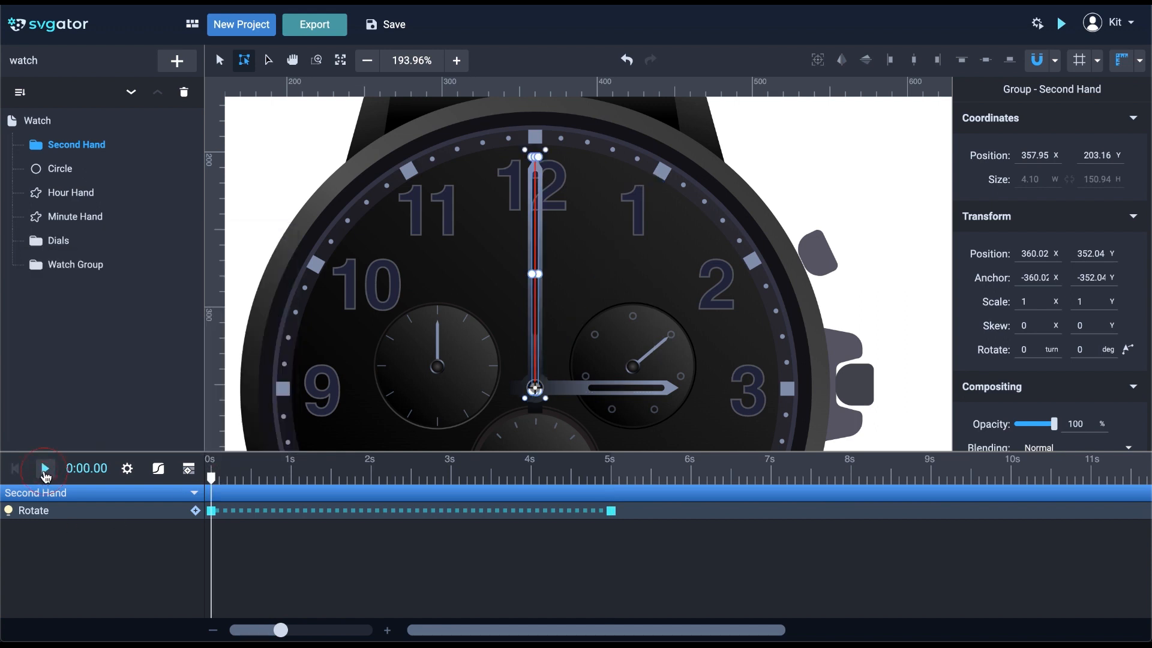
Play and stop the animation, then select the Second Hand group.
{"action": "left_click", "coordinate": [43, 468]}
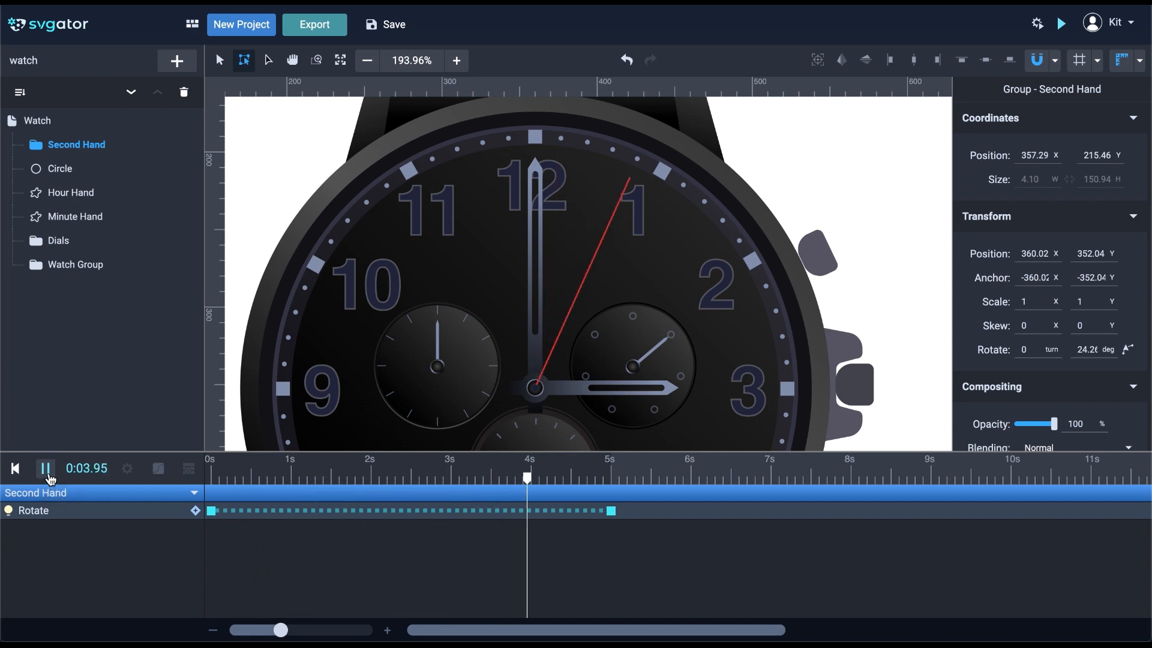
{"action": "left_click", "coordinate": [44, 468]}
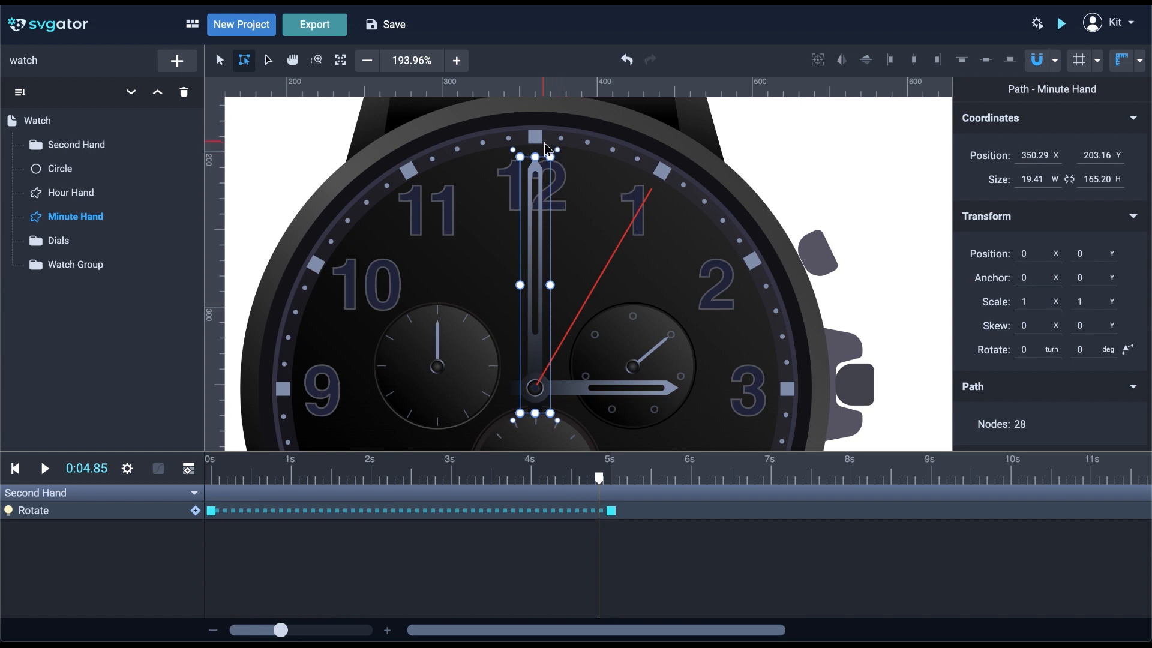
{"action": "mouse_move", "coordinate": [732, 451]}
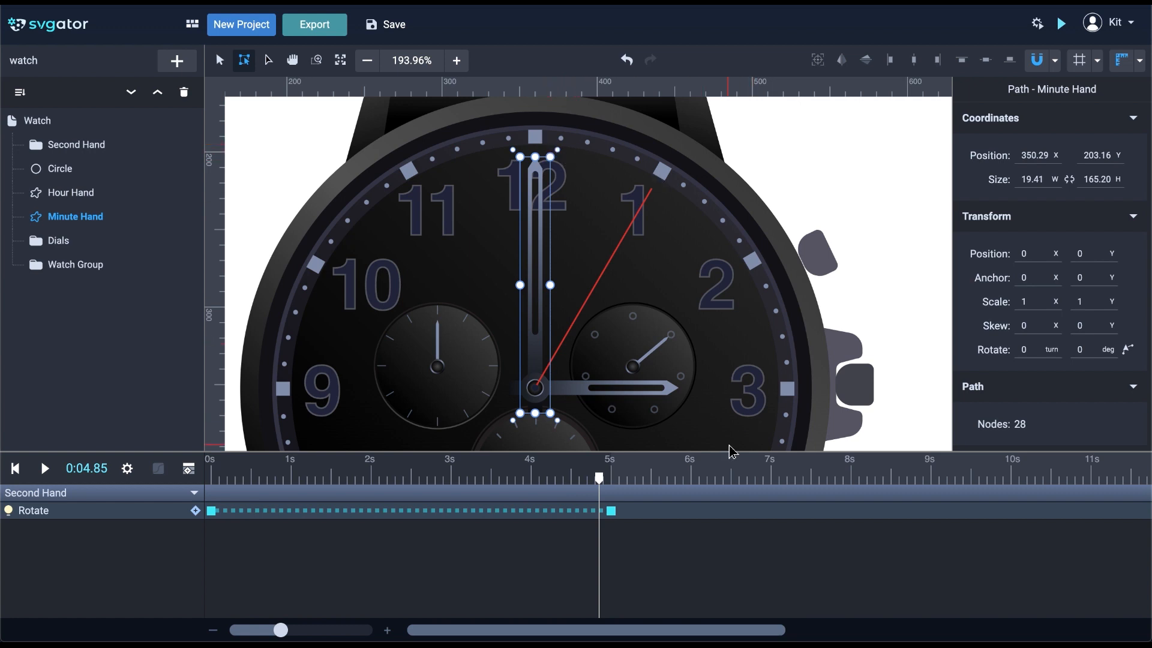
{"action": "left_click", "coordinate": [77, 144]}
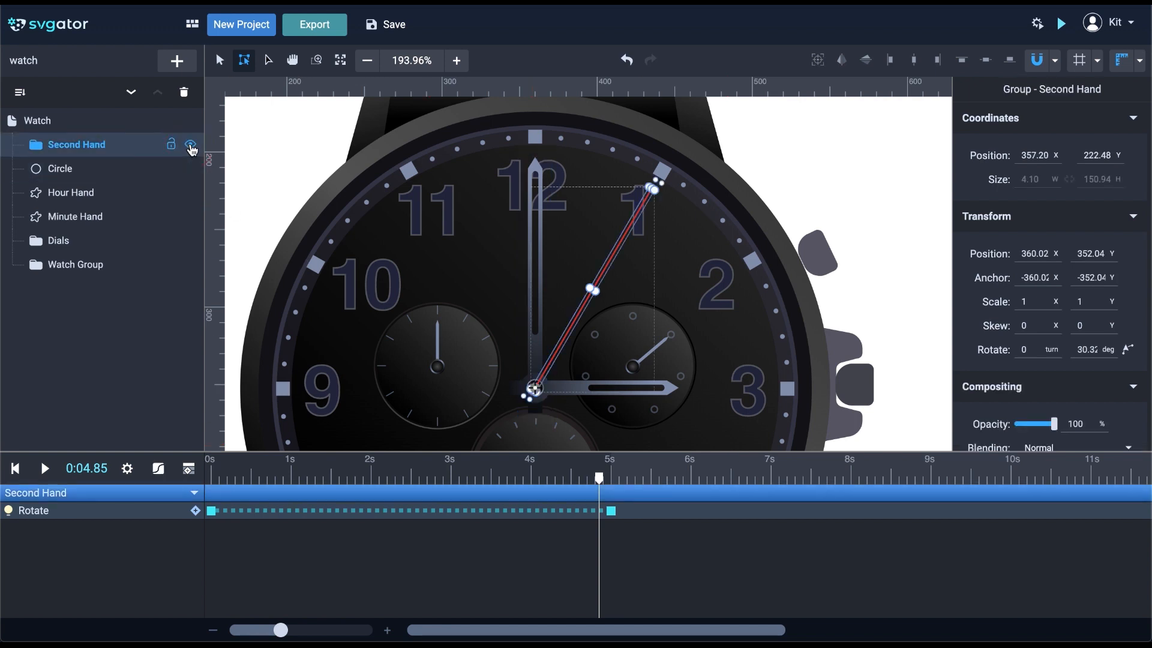
Hide the Second Hand and move the Minute Hand and Hour Hand anchors to the dial centre.
{"action": "left_click", "coordinate": [190, 144]}
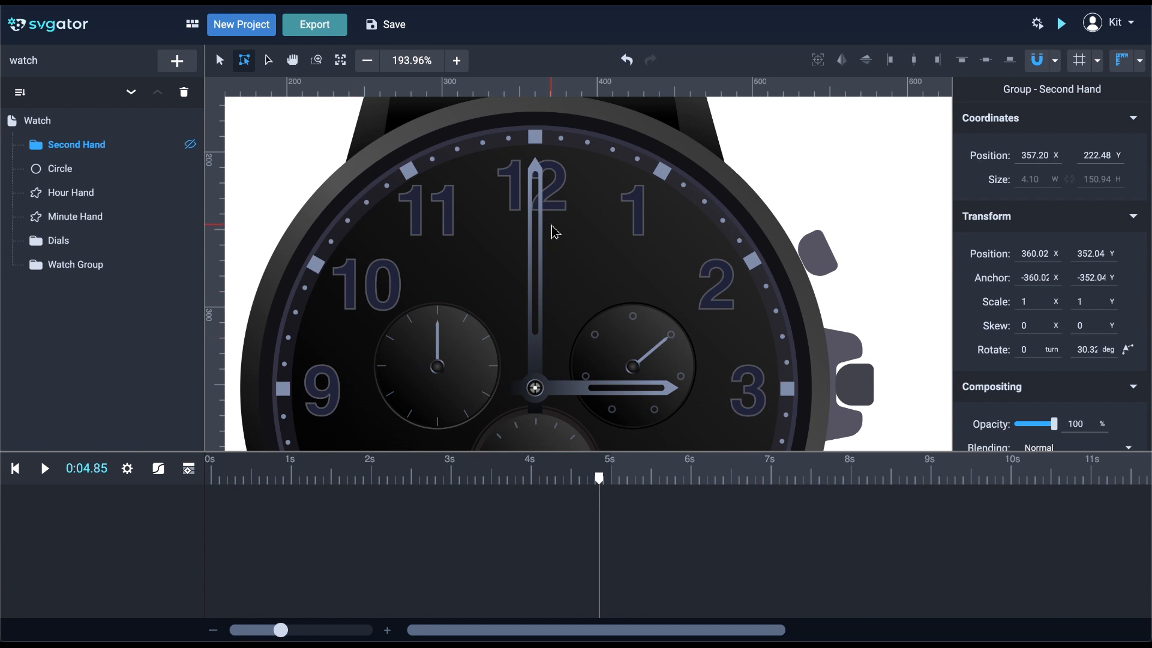
{"action": "left_click", "coordinate": [75, 216]}
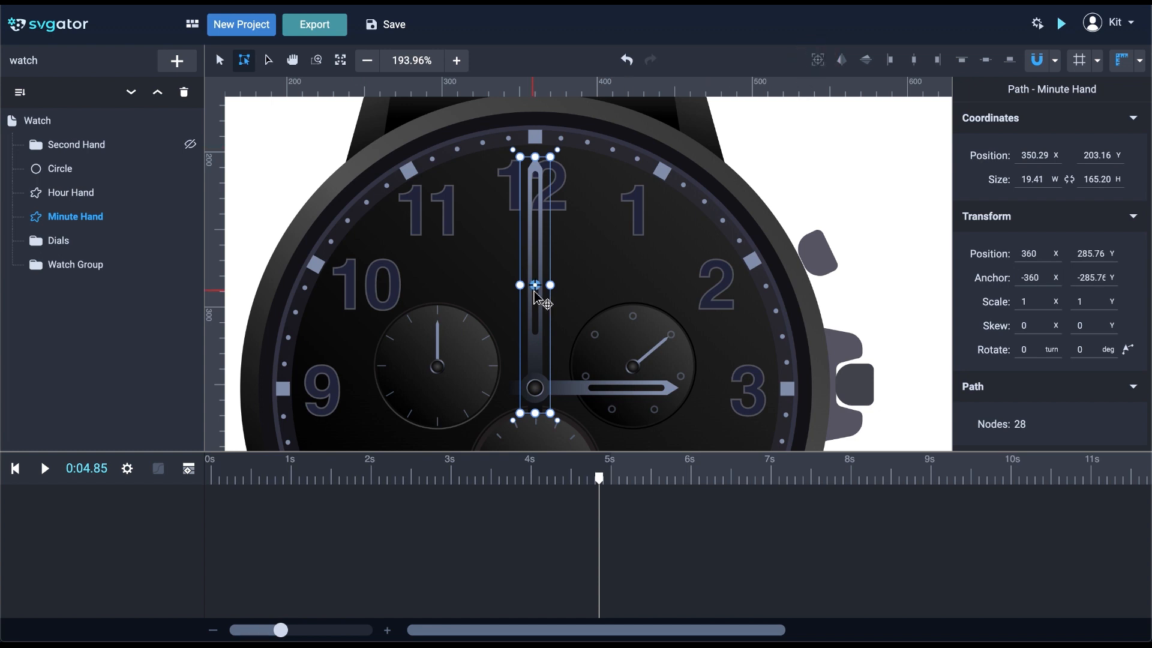
{"action": "left_click_drag", "start_coordinate": [533, 285], "coordinate": [534, 387]}
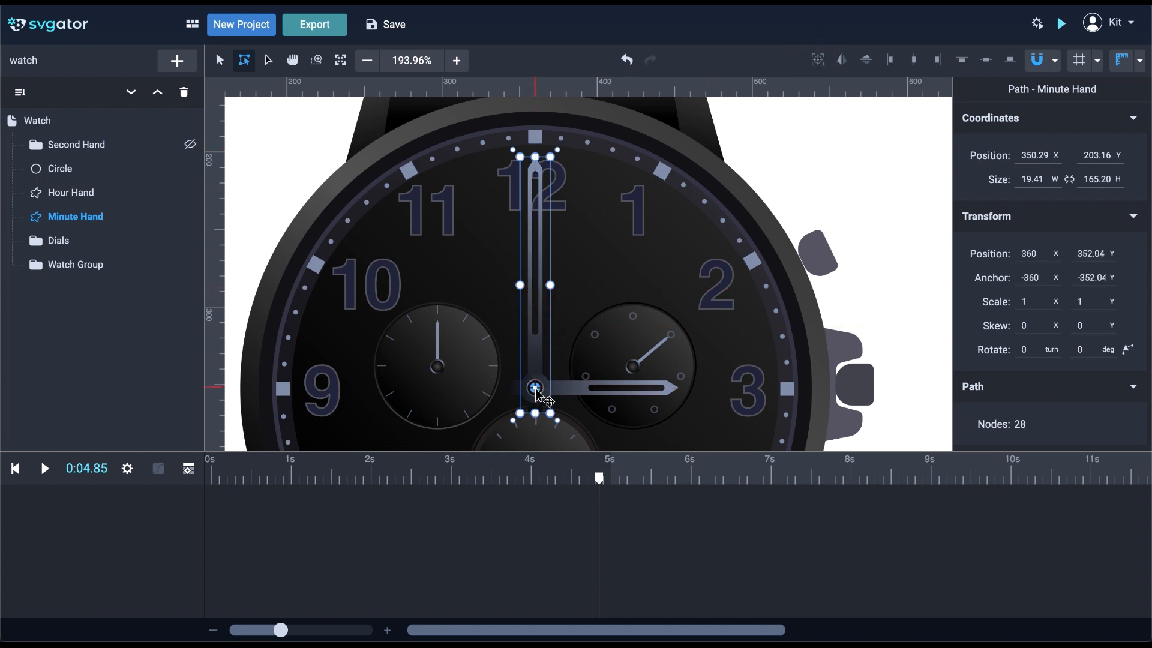
{"action": "left_click", "coordinate": [71, 193]}
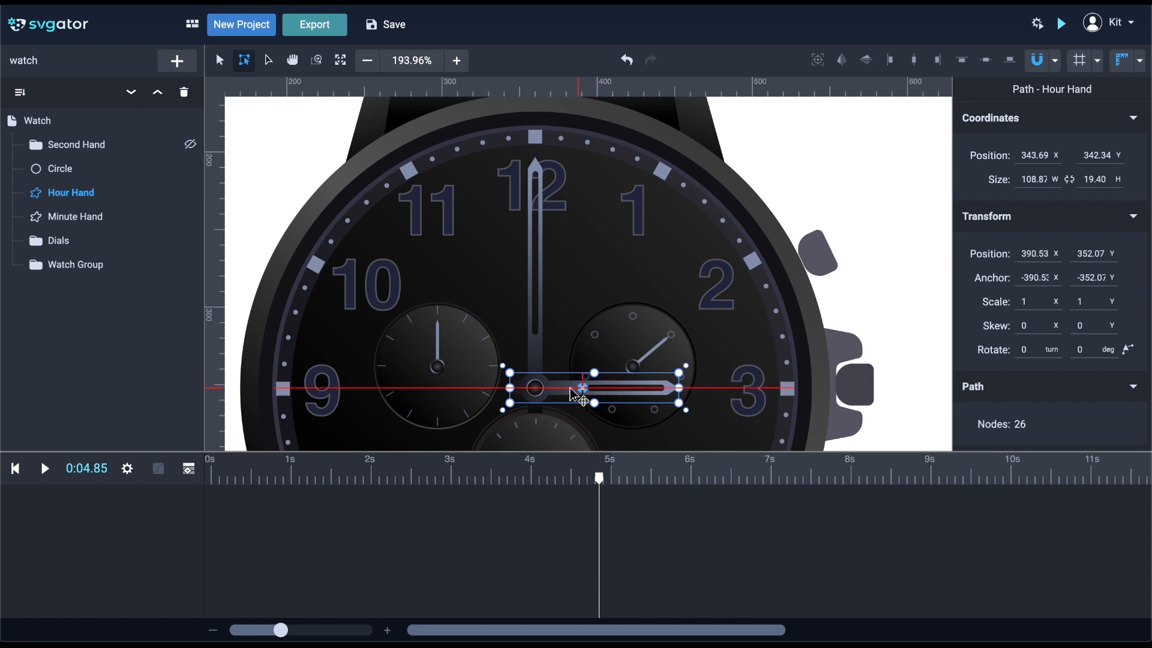
{"action": "left_click_drag", "start_coordinate": [582, 387], "coordinate": [535, 387]}
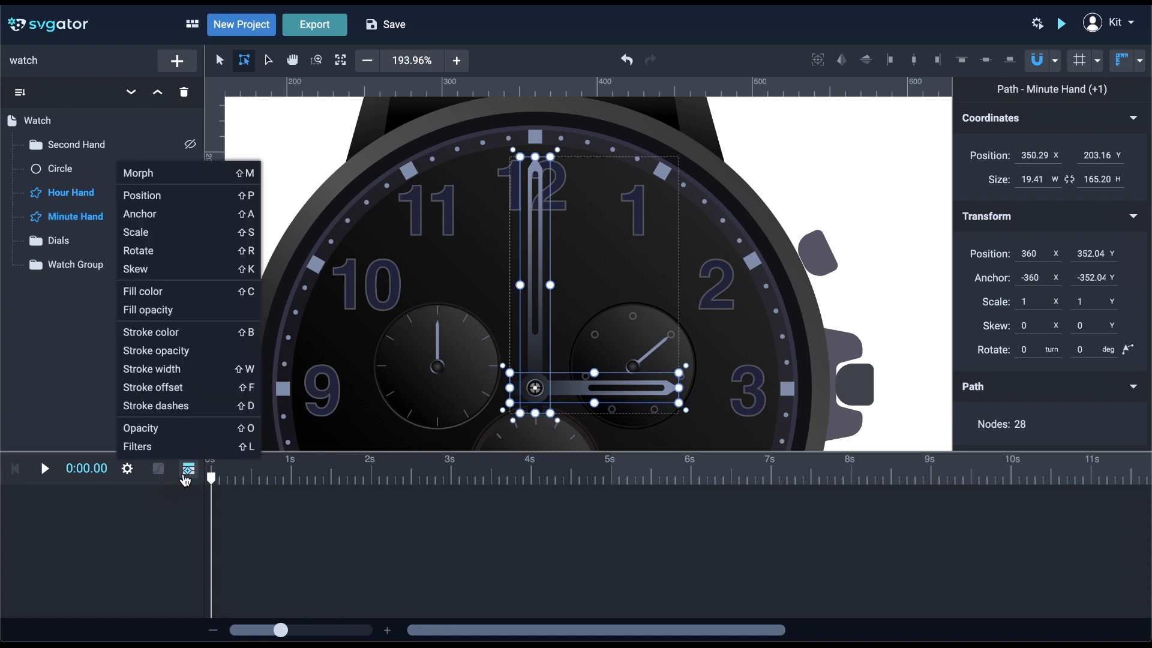
{"action": "mouse_move", "coordinate": [183, 268]}
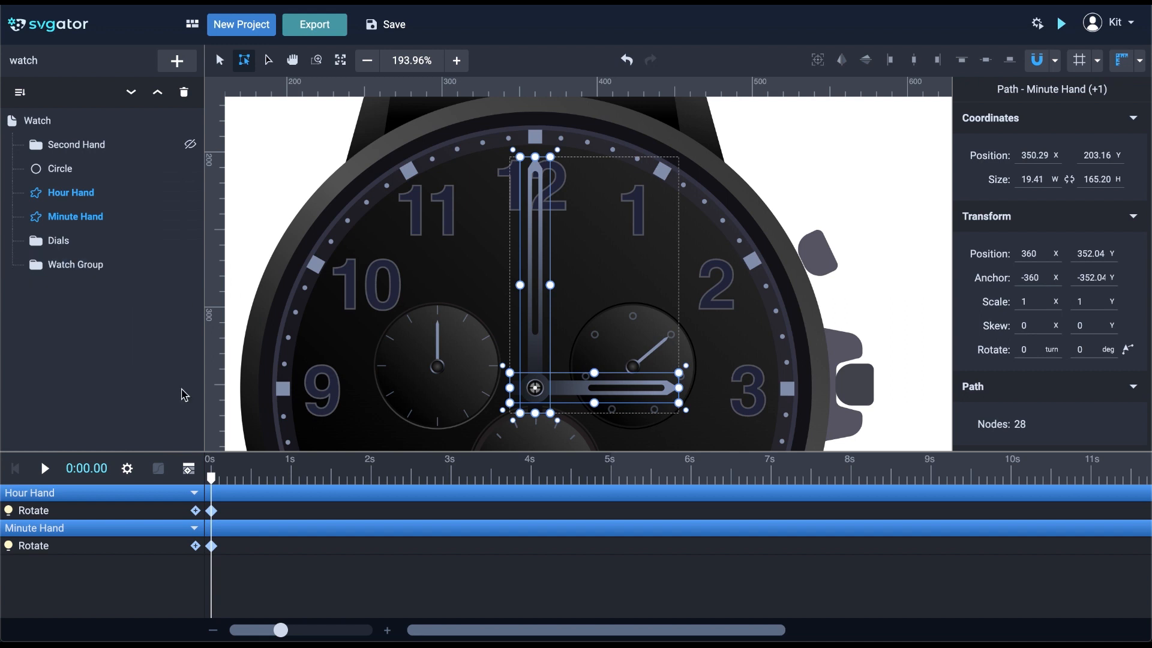
Set the animation duration to 12 seconds and move the playhead to the 12s mark.
{"action": "left_click", "coordinate": [127, 467]}
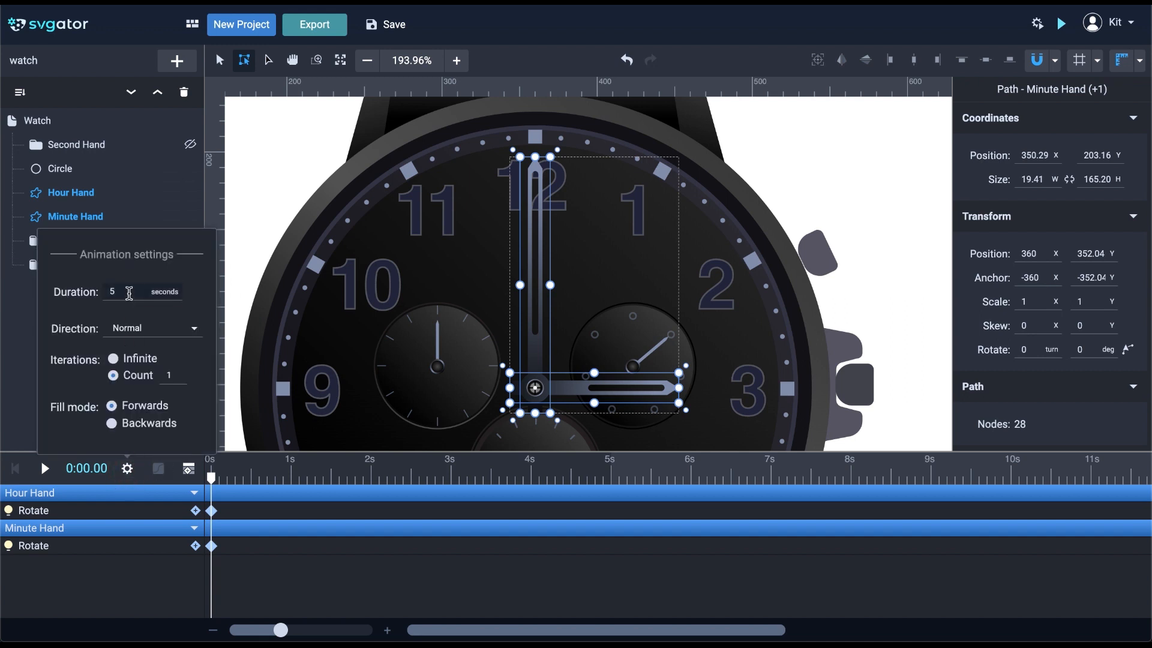
{"action": "type", "text": "12"}
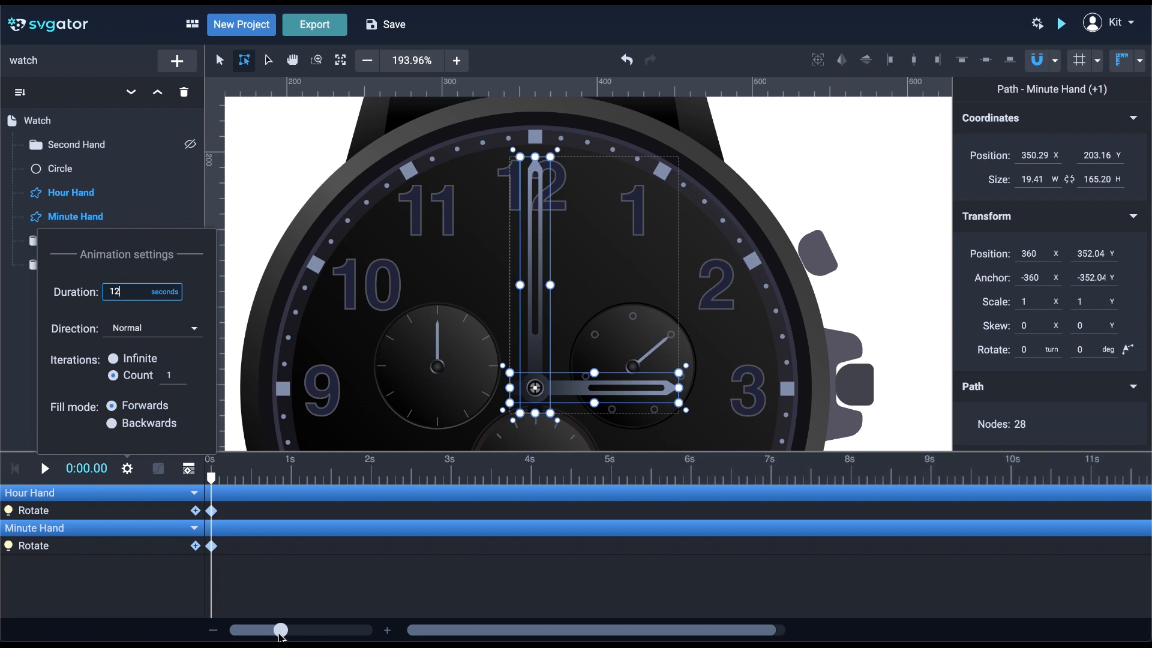
{"action": "left_click_drag", "start_coordinate": [278, 629], "coordinate": [266, 629]}
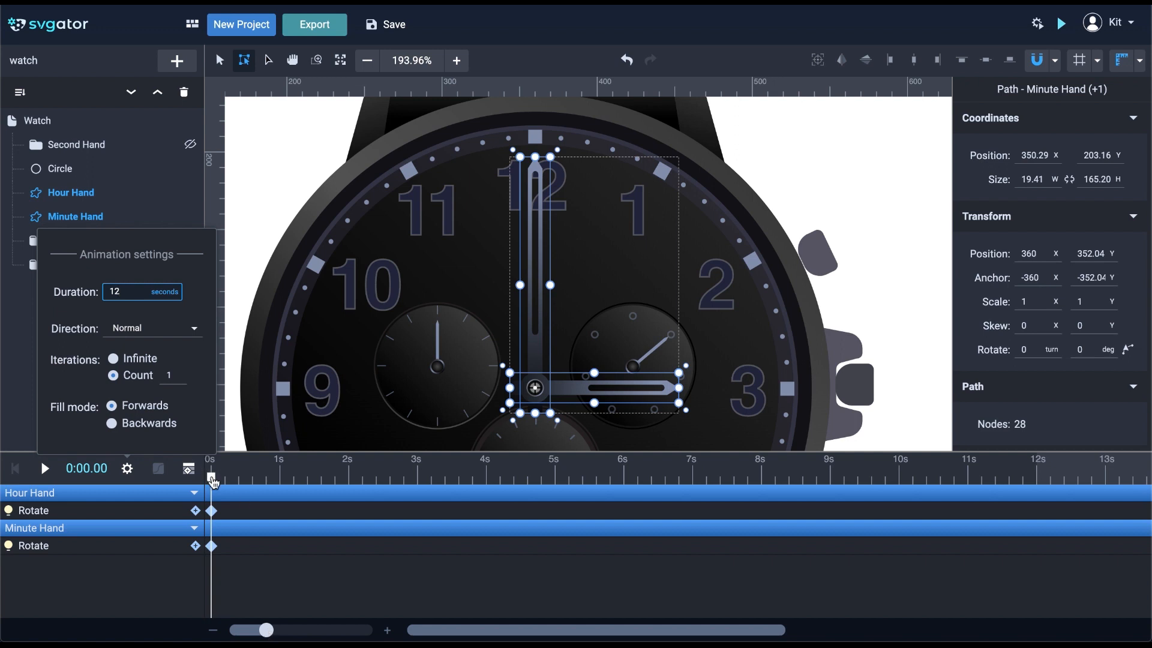
{"action": "left_click", "coordinate": [1037, 477]}
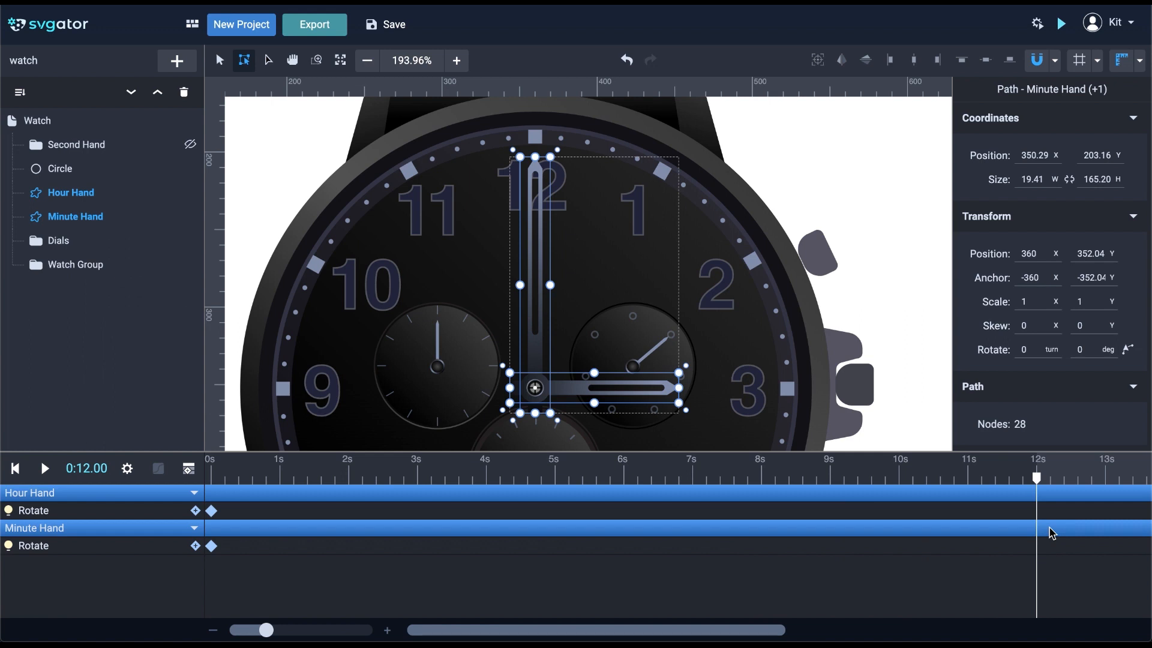
{"action": "mouse_move", "coordinate": [34, 503]}
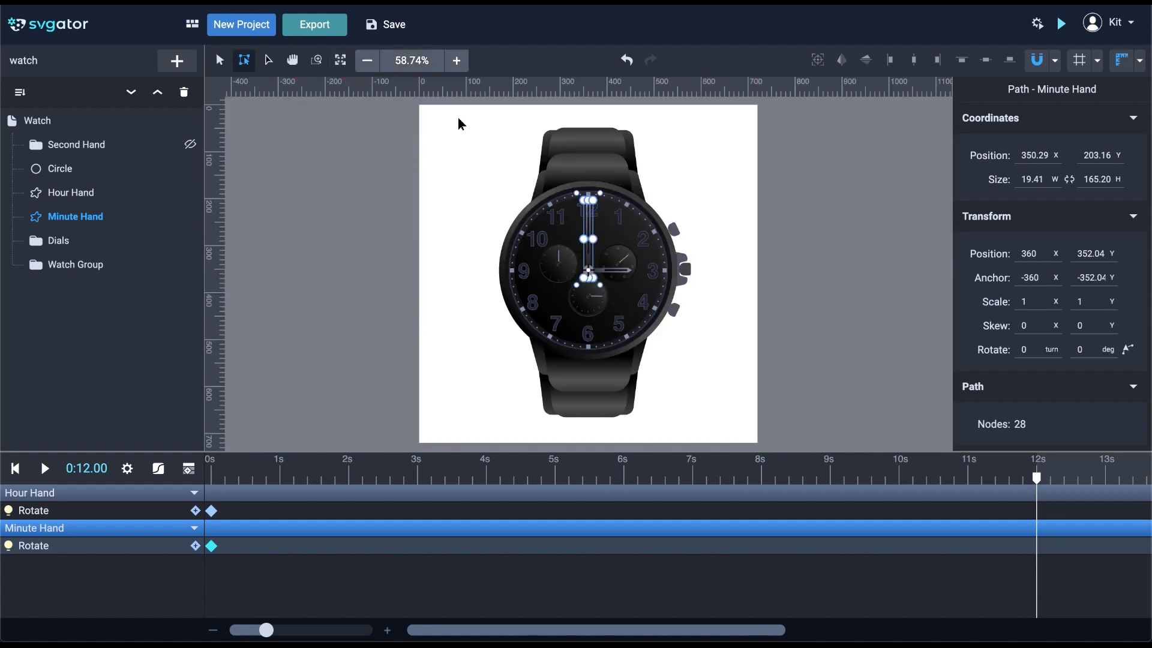
{"action": "mouse_move", "coordinate": [663, 309]}
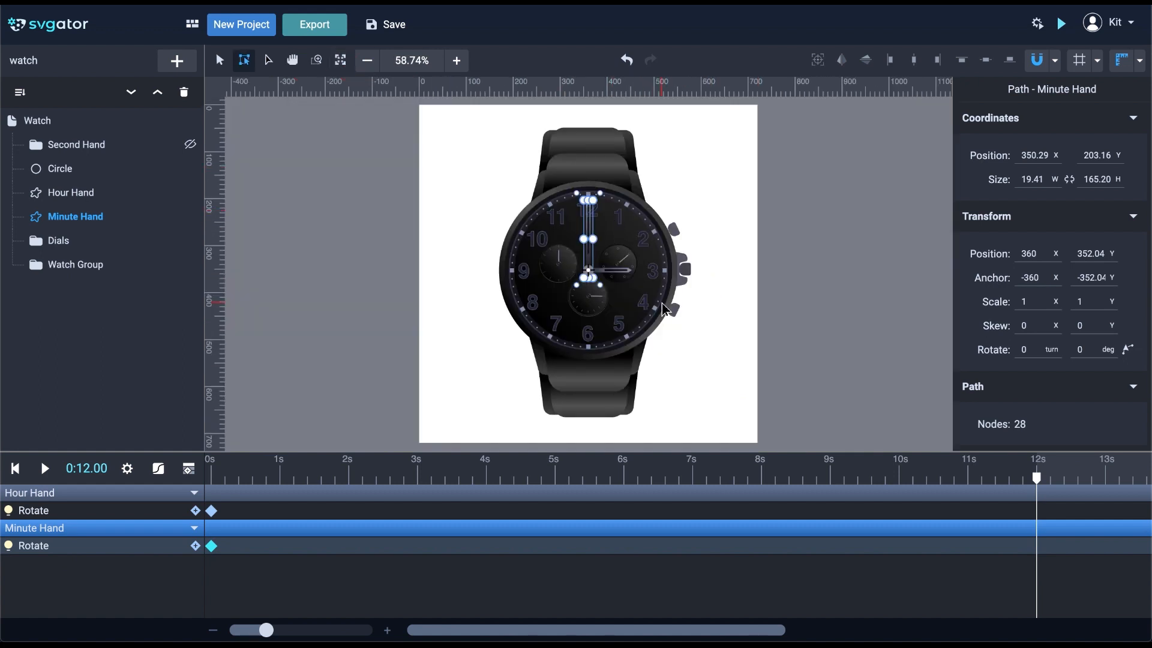
Set the Minute Hand's rotation to 1 full turn at 12 seconds, then select the Hour Hand.
{"action": "left_click", "coordinate": [1032, 349]}
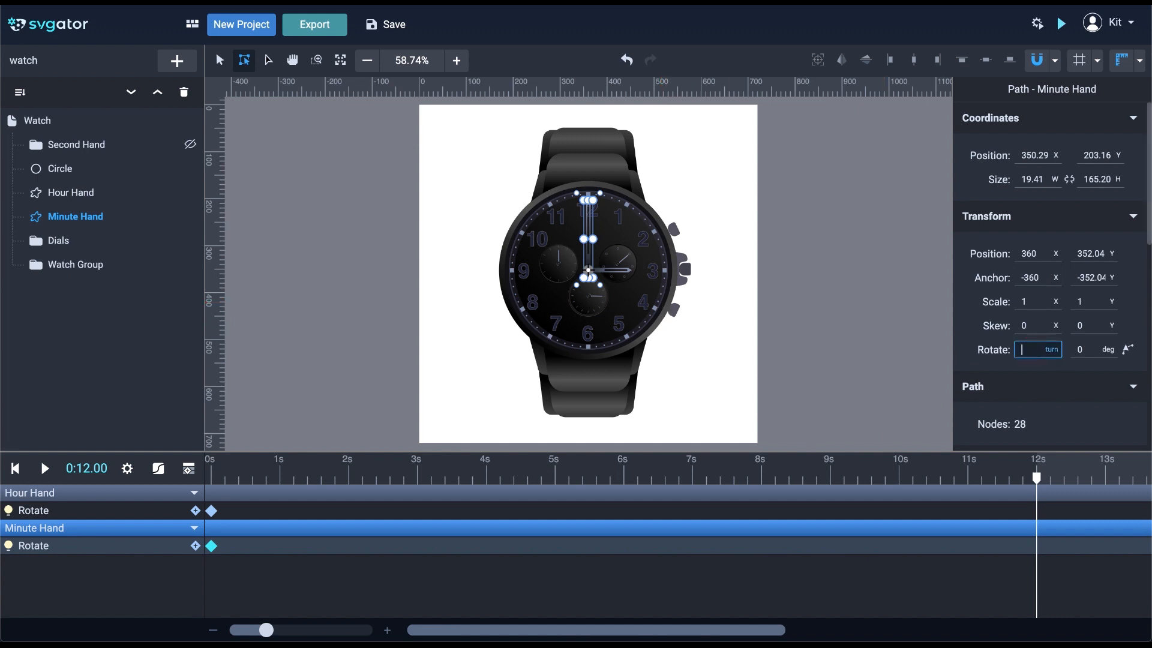
{"action": "type", "text": "1"}
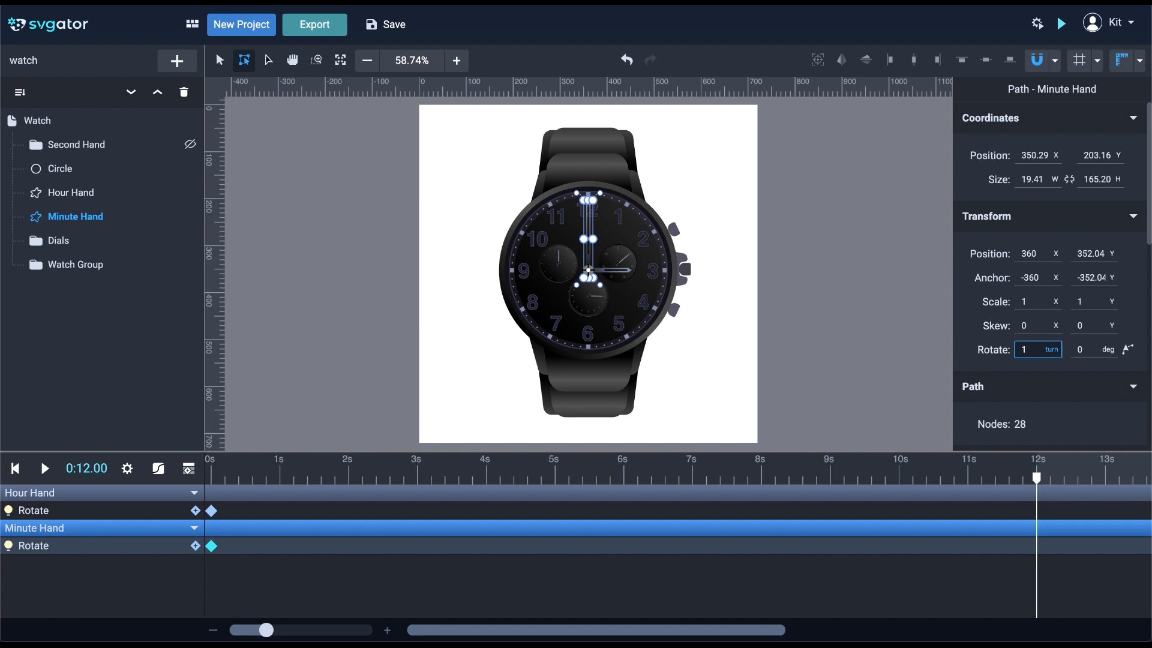
{"action": "type", "text": "12"}
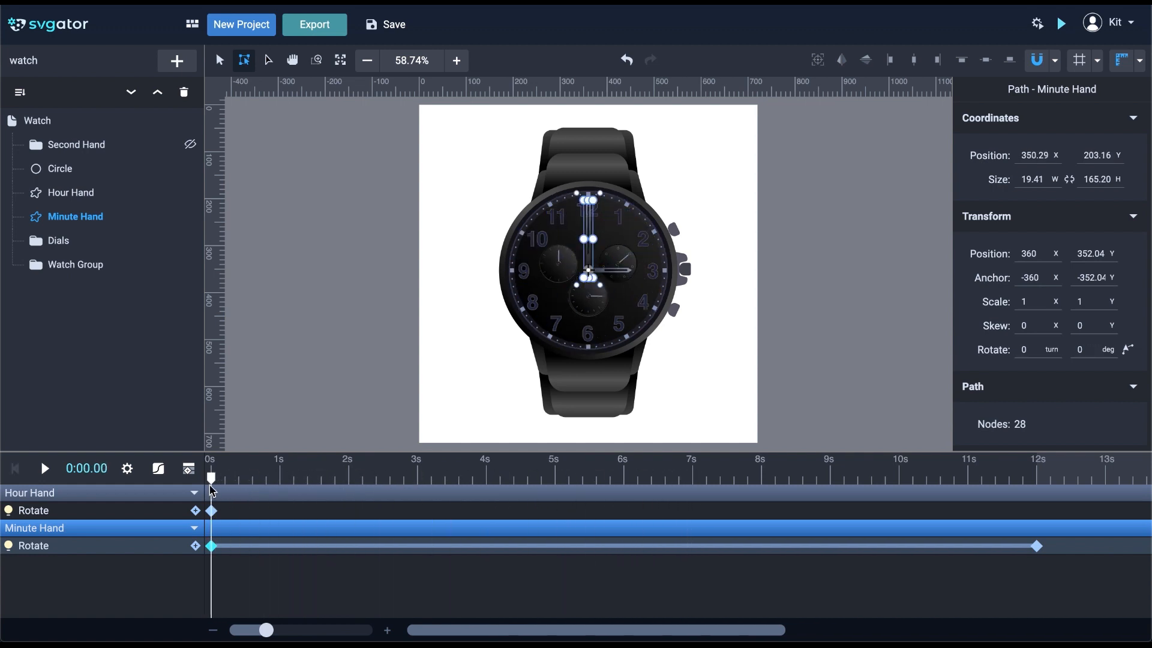
{"action": "left_click", "coordinate": [71, 193]}
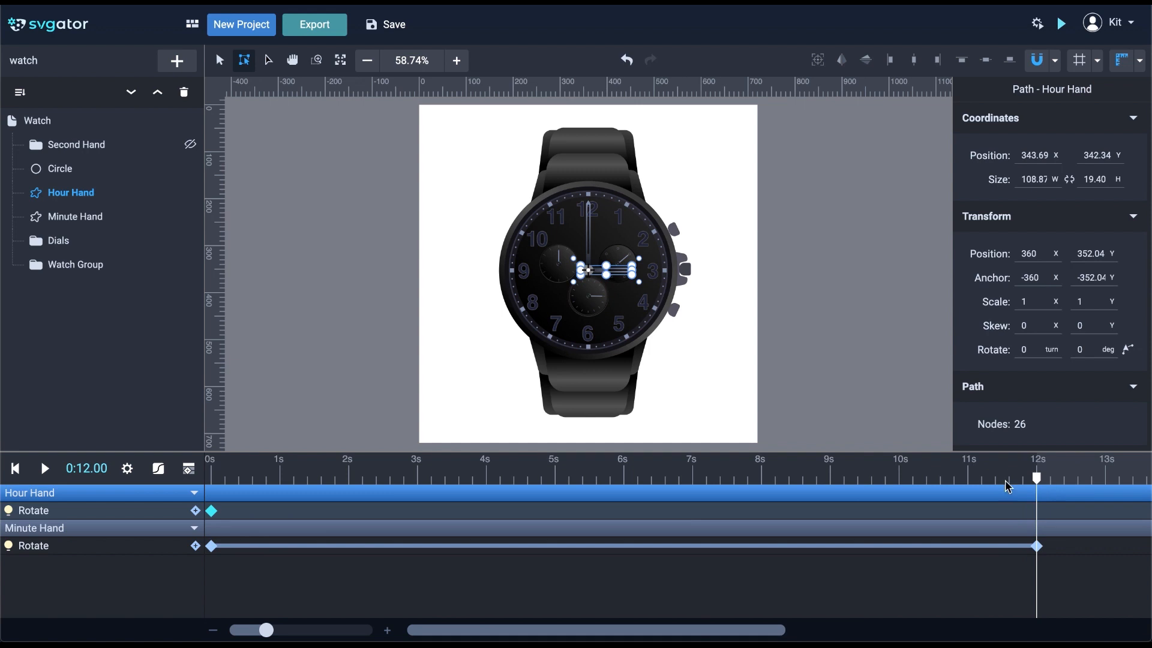
Set the hour hand's rotation to 1 turn at 12s and open its easing options.
{"action": "left_click", "coordinate": [1032, 349]}
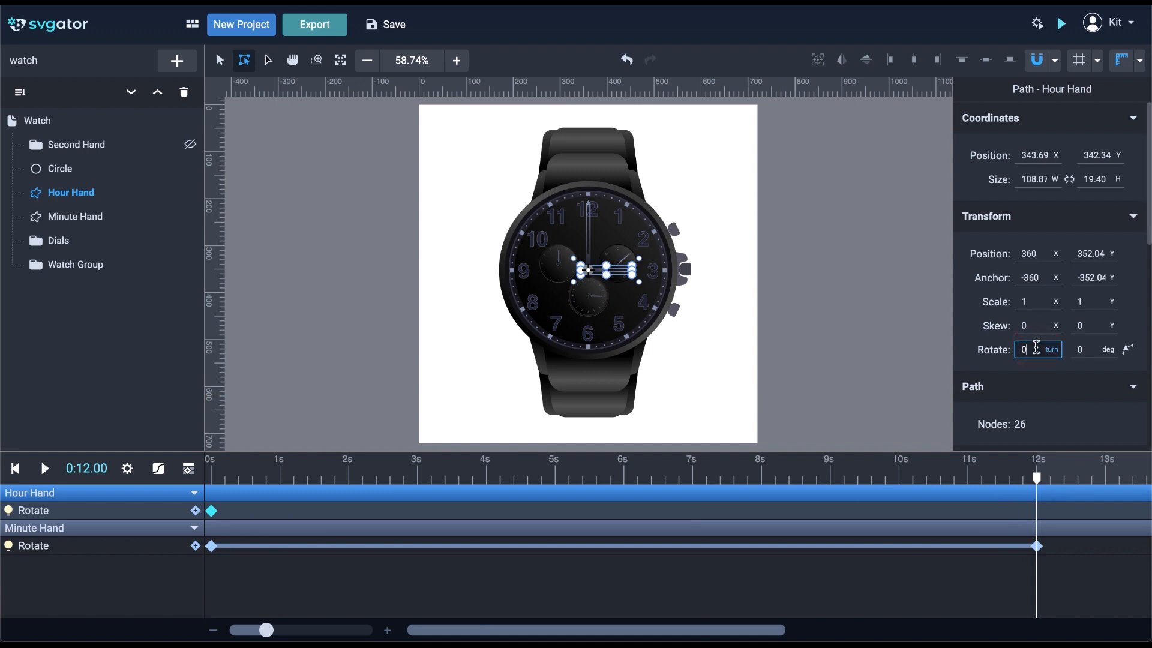
{"action": "type", "text": "1"}
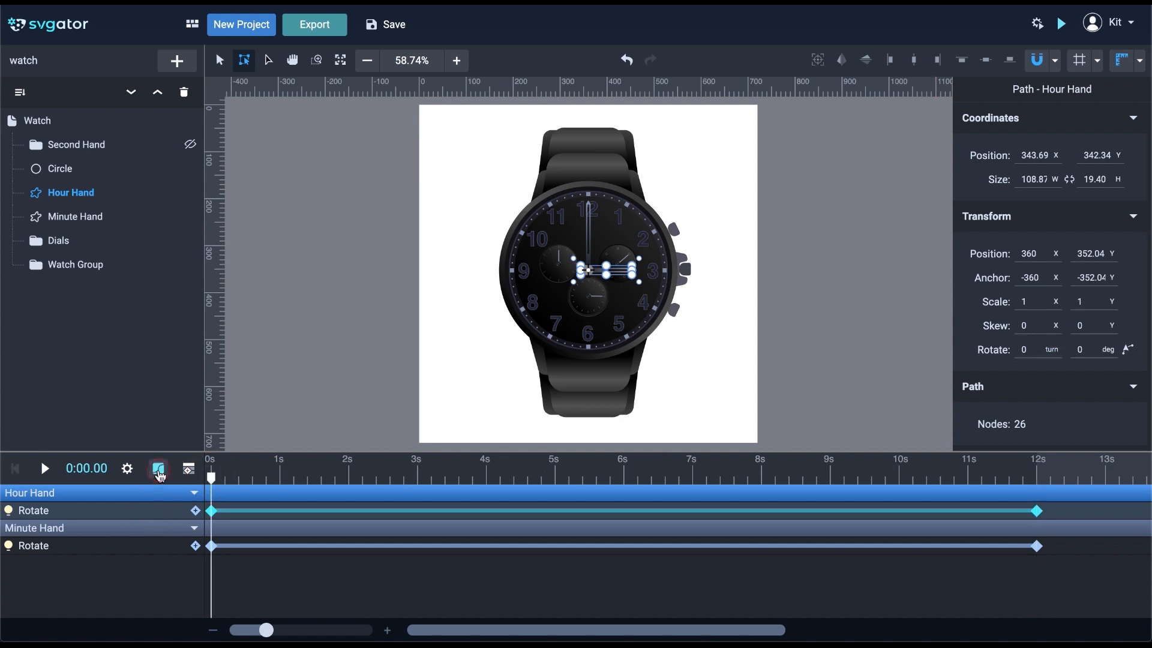
{"action": "left_click", "coordinate": [158, 468]}
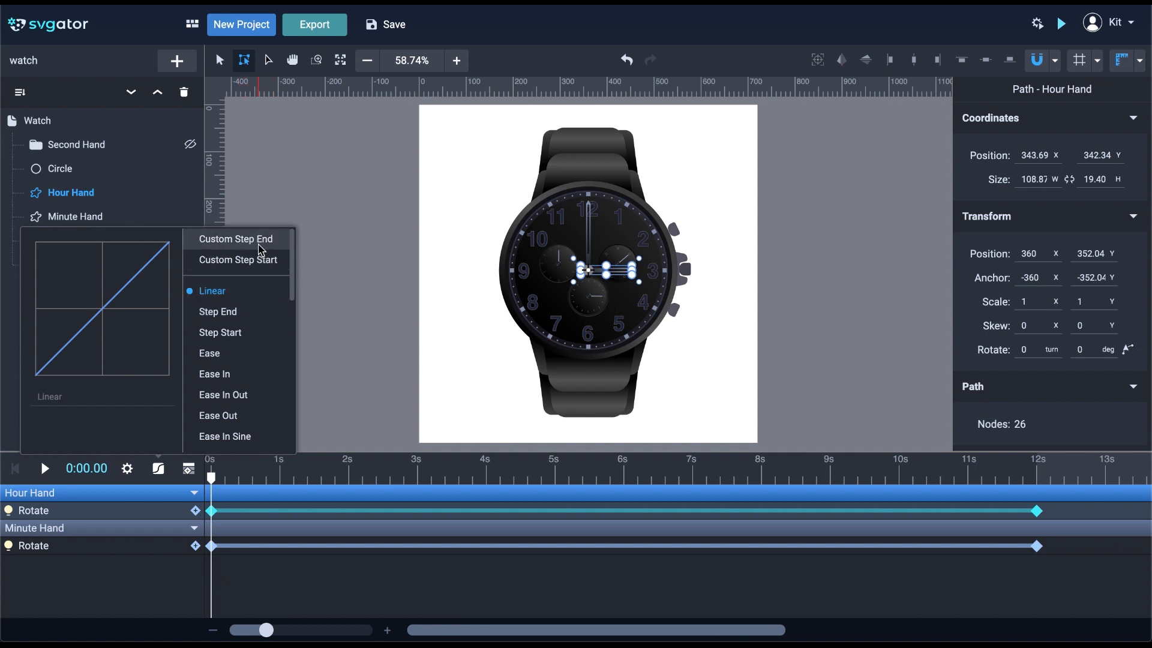
Give the hour hand a 12-step Custom Step End easing, set Iterations to Infinite, and play the preview.
{"action": "left_click", "coordinate": [236, 239]}
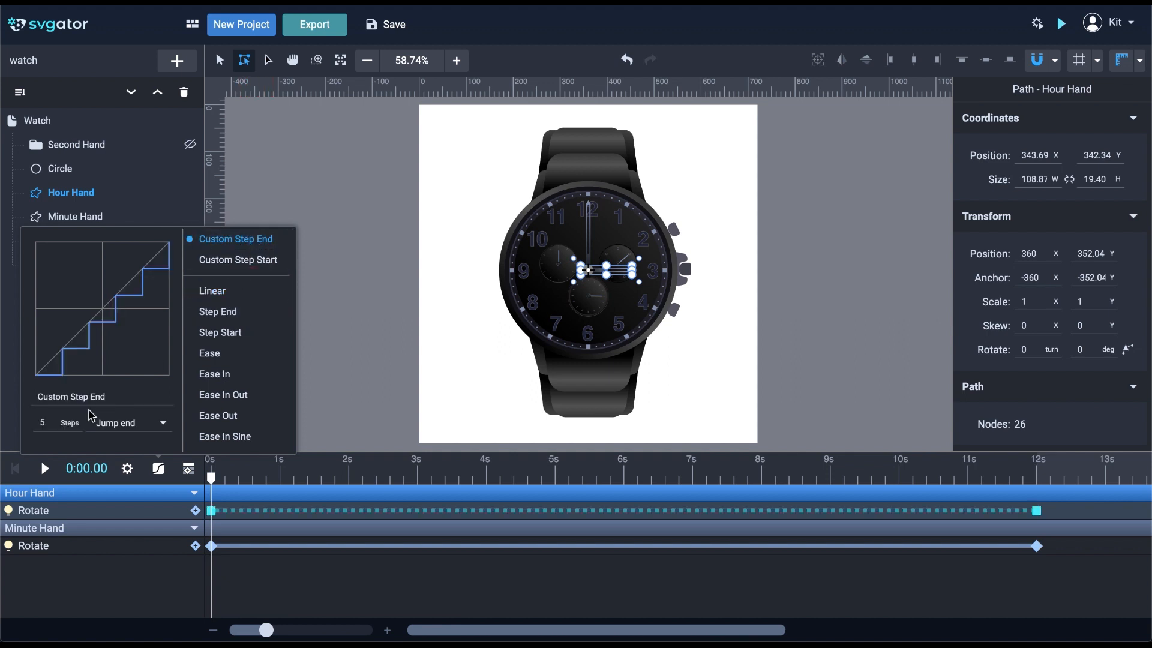
{"action": "left_click", "coordinate": [46, 422]}
{"action": "type", "text": "12"}
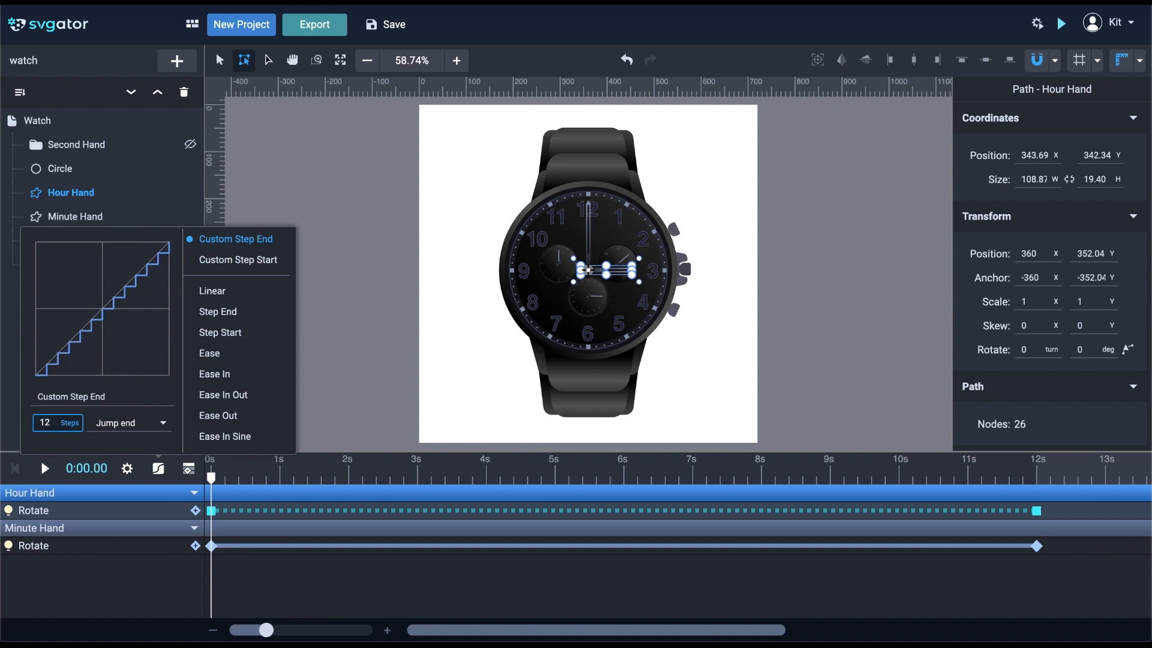
{"action": "mouse_move", "coordinate": [135, 605]}
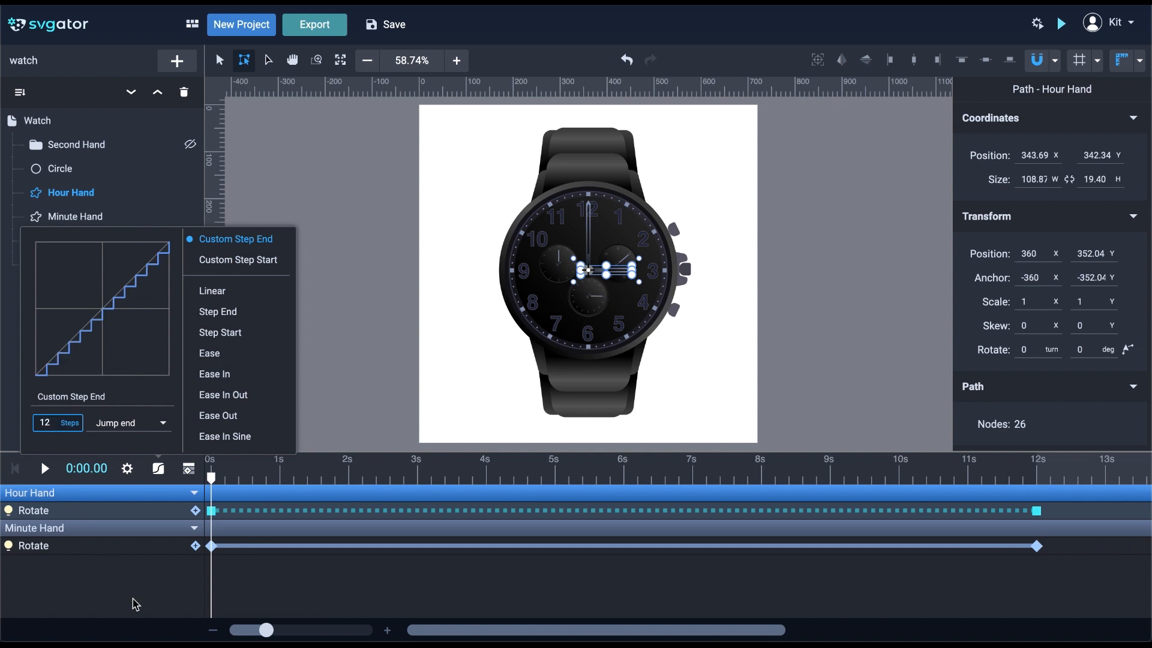
{"action": "left_click", "coordinate": [127, 468]}
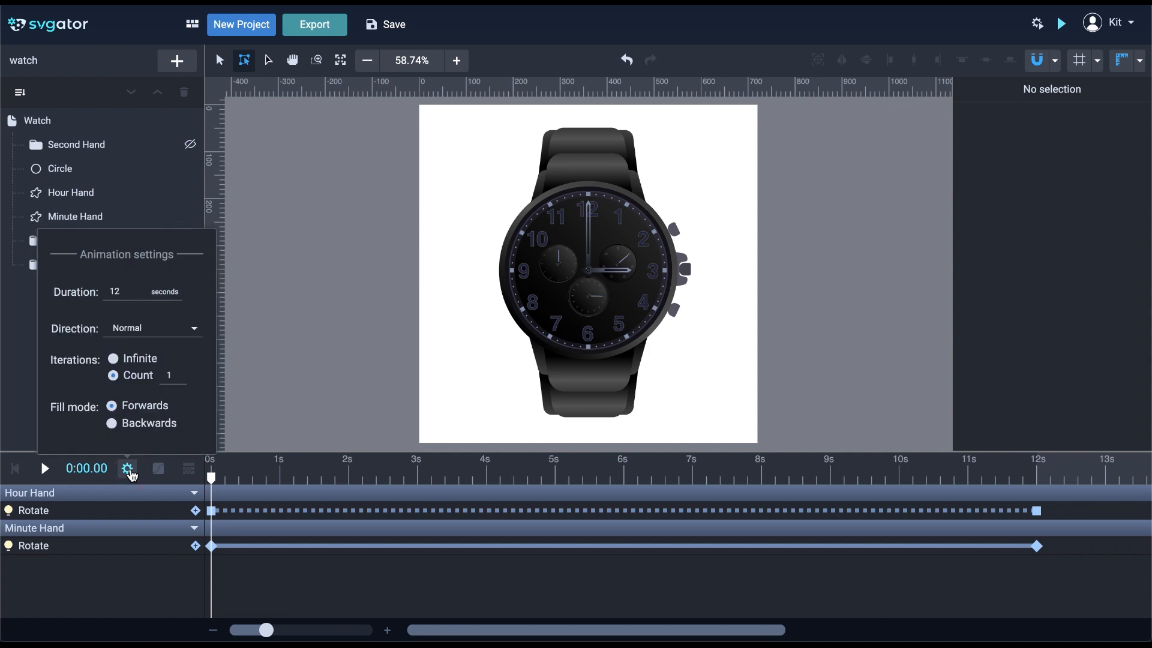
{"action": "left_click", "coordinate": [112, 360]}
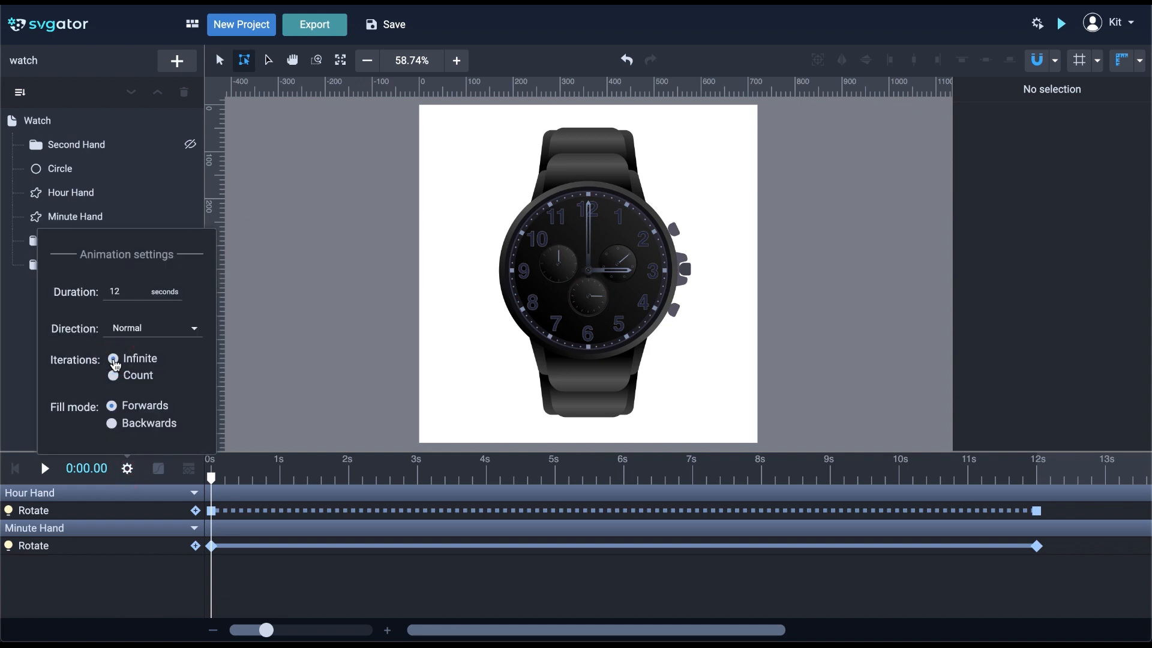
{"action": "left_click", "coordinate": [113, 359]}
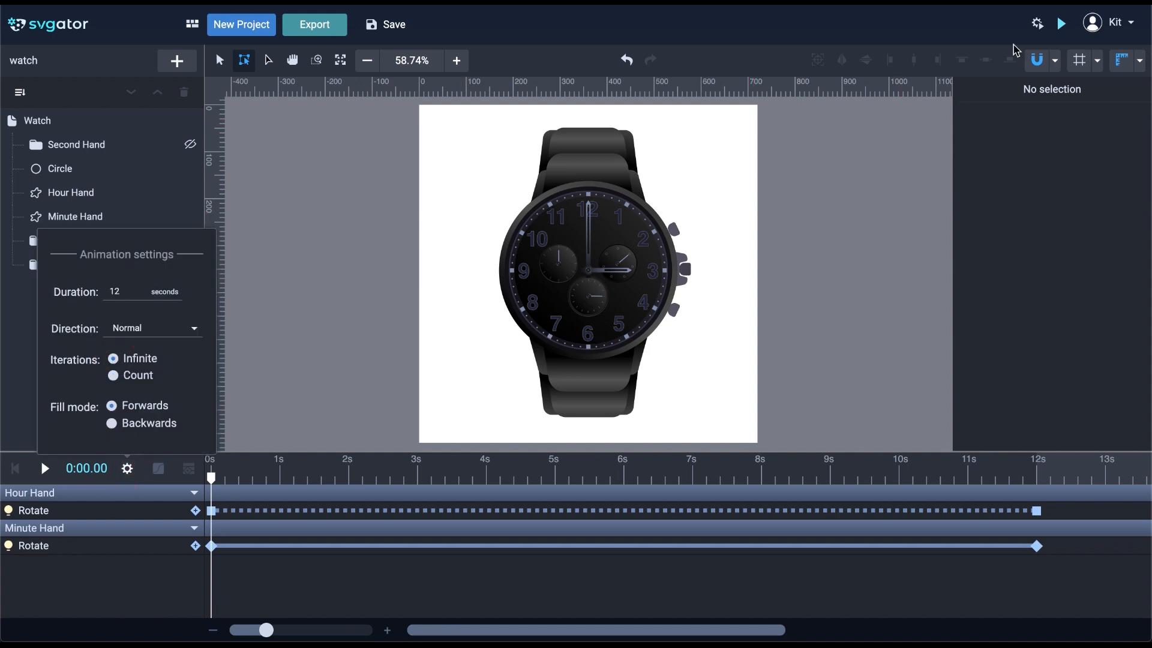
{"action": "left_click", "coordinate": [1060, 23]}
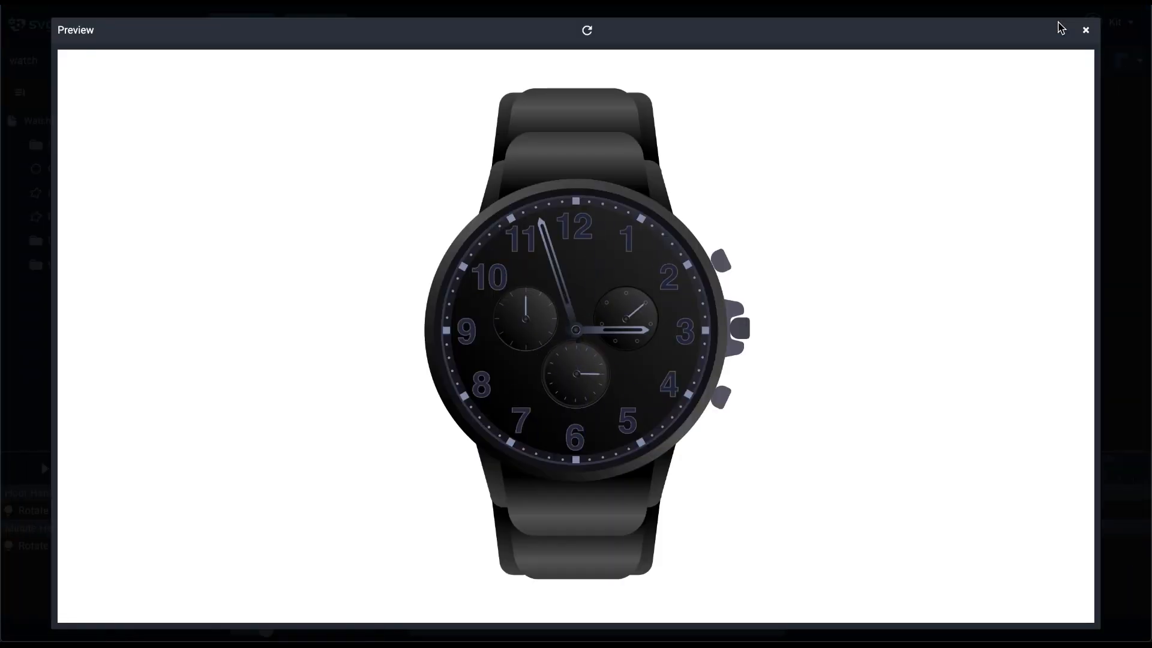